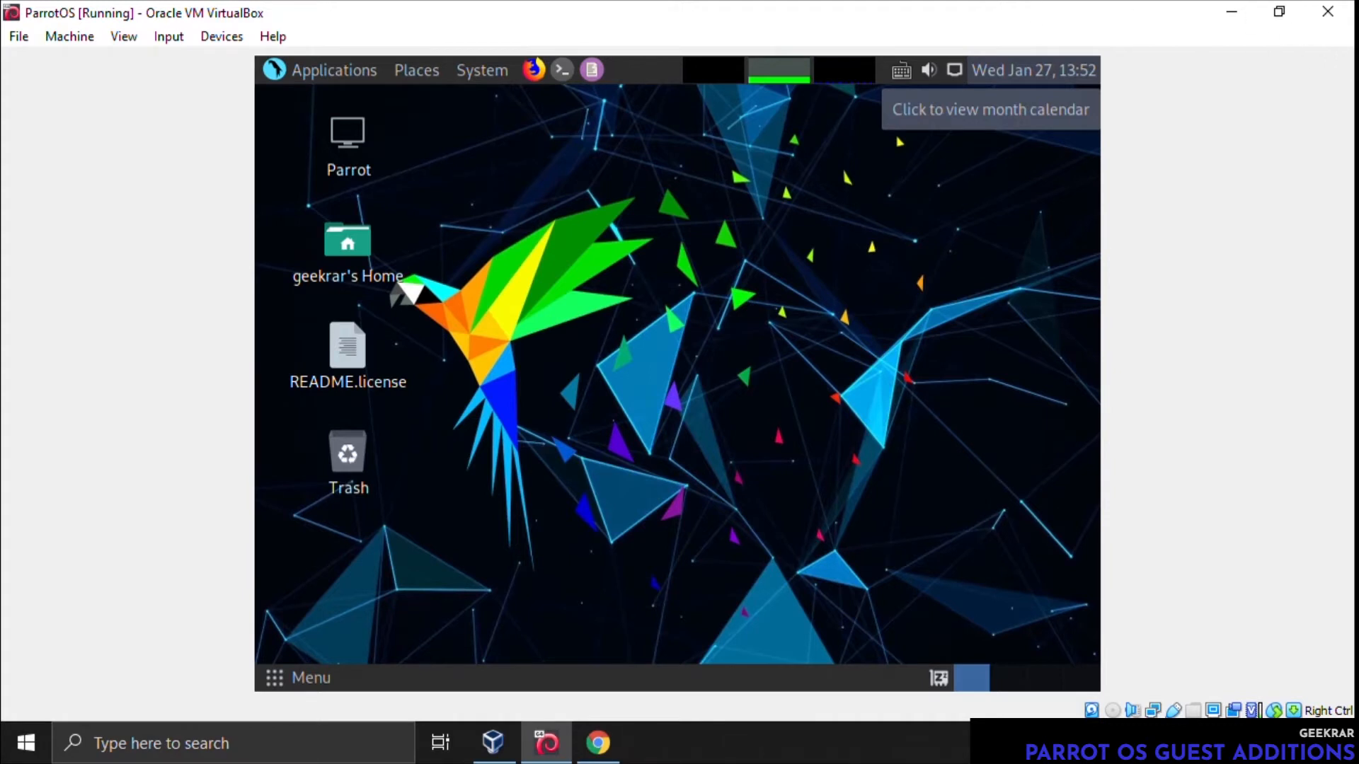
pyautogui.moveTo(1172, 569)
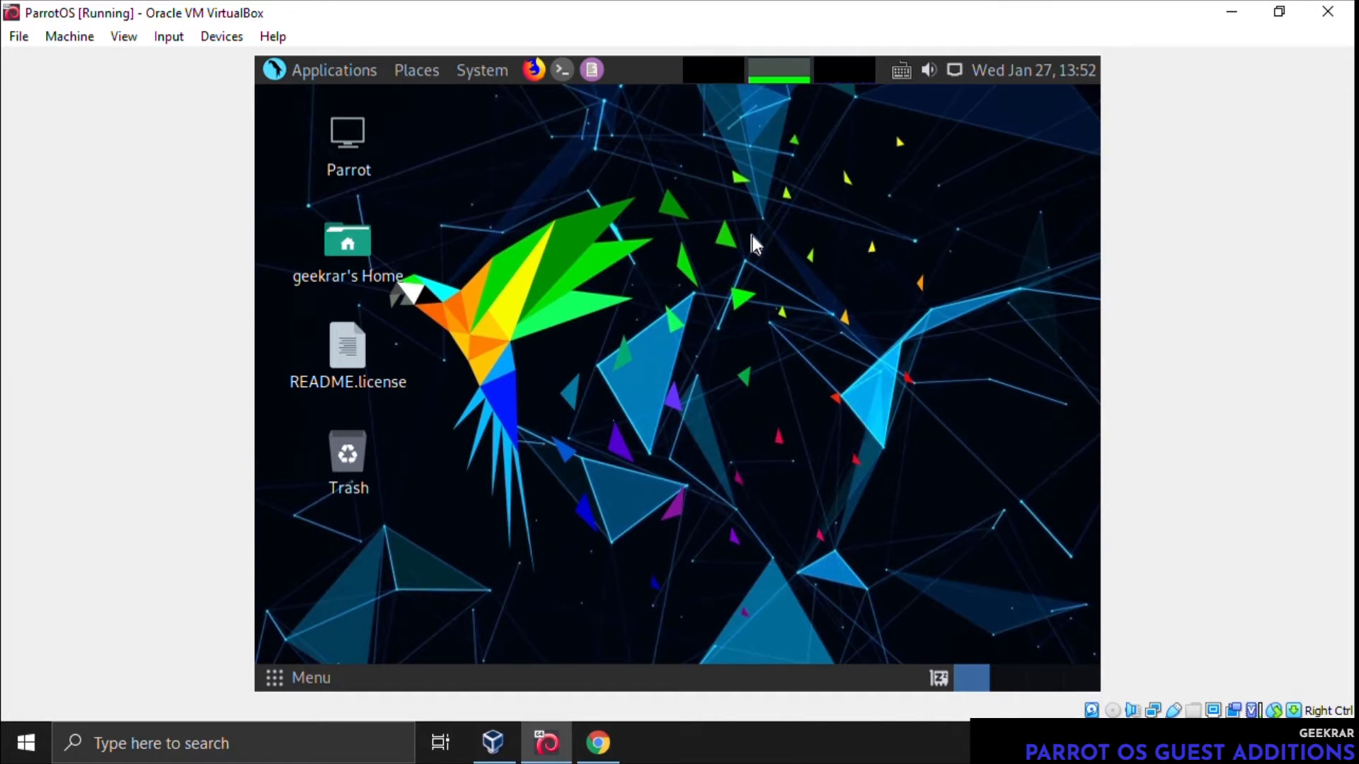
pyautogui.moveTo(996, 299)
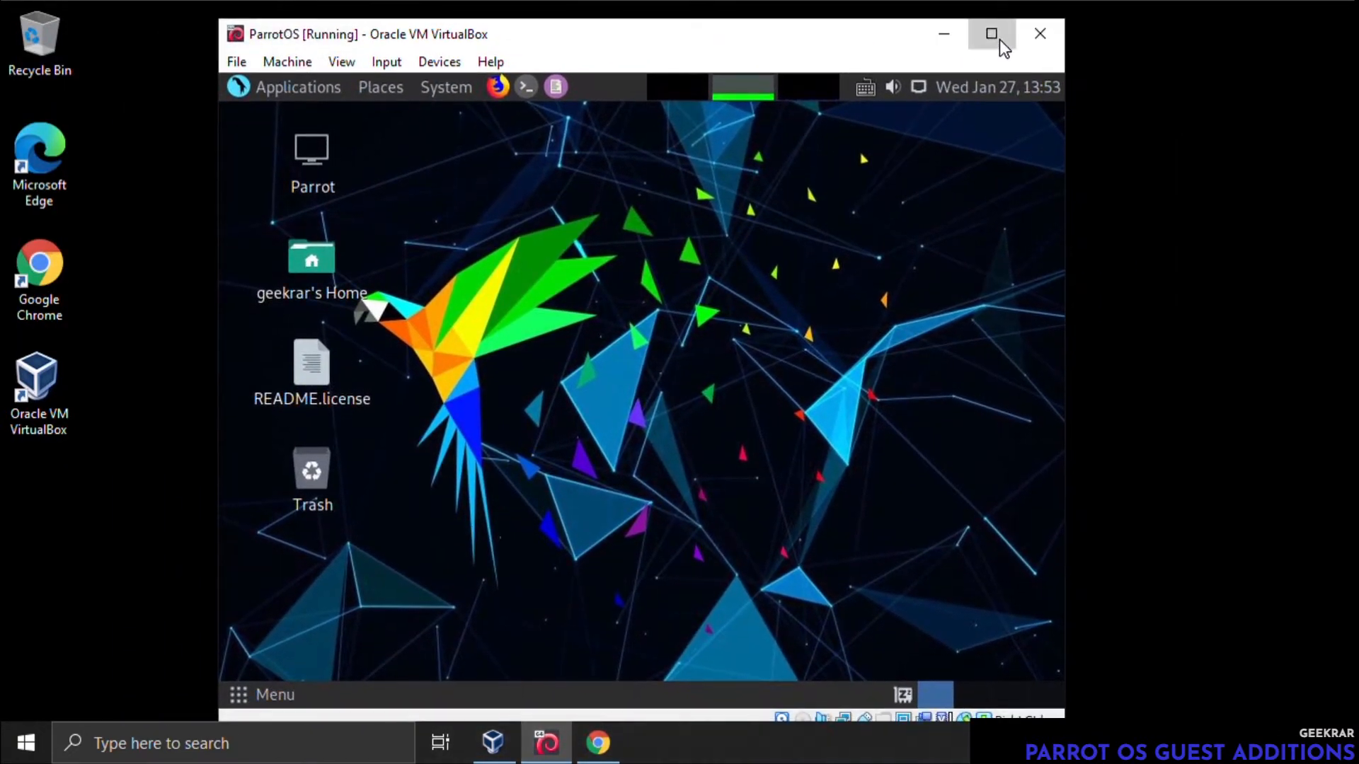
# Insert the Guest Additions CD image via the Devices menu and select the guest's home folder
pyautogui.click(990, 34)
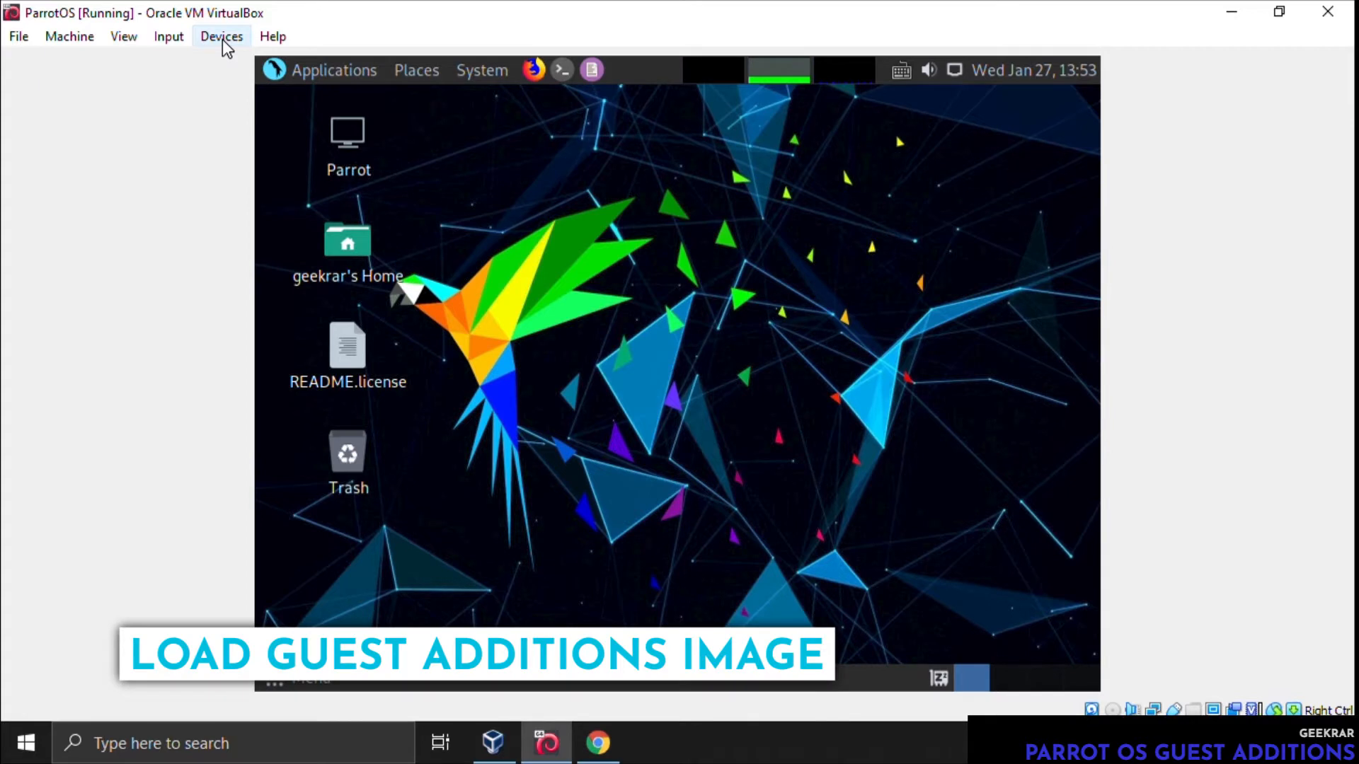
pyautogui.click(221, 37)
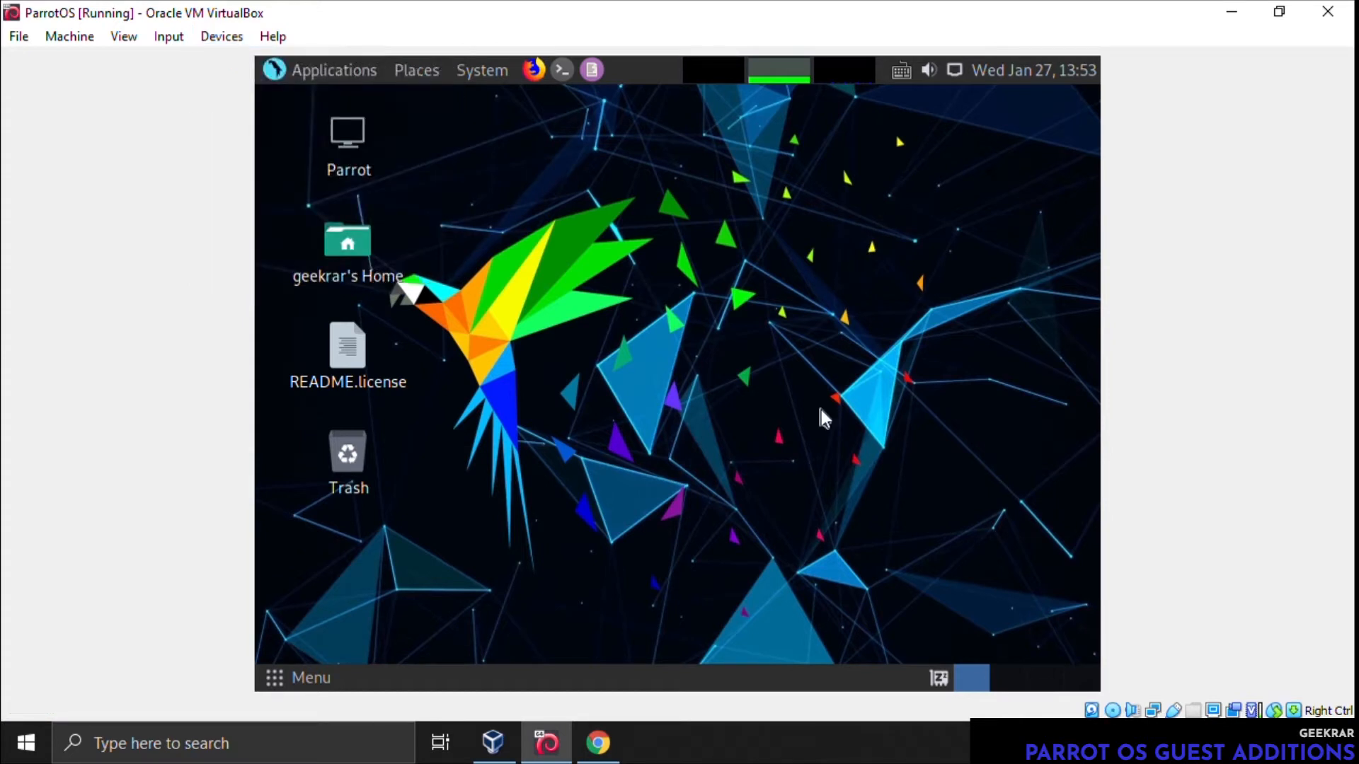
pyautogui.moveTo(835, 399)
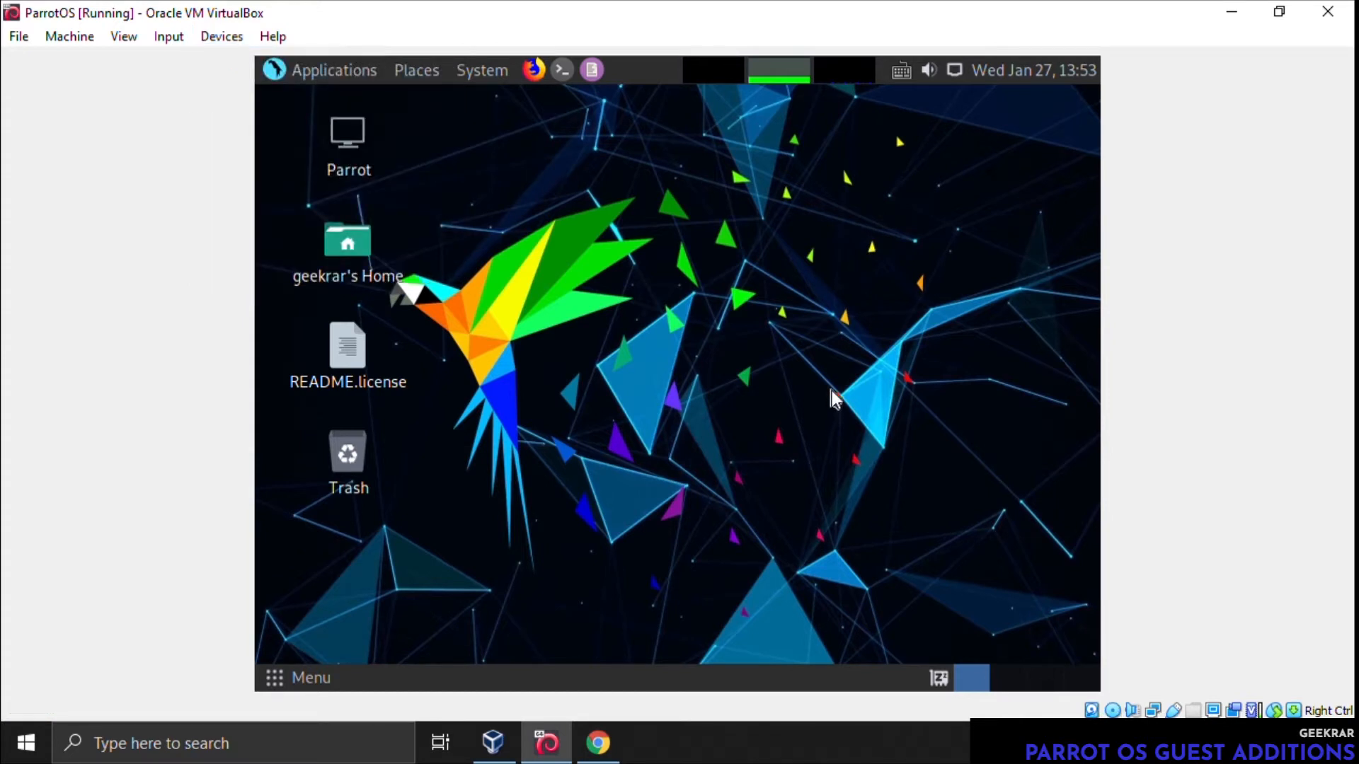
pyautogui.click(348, 241)
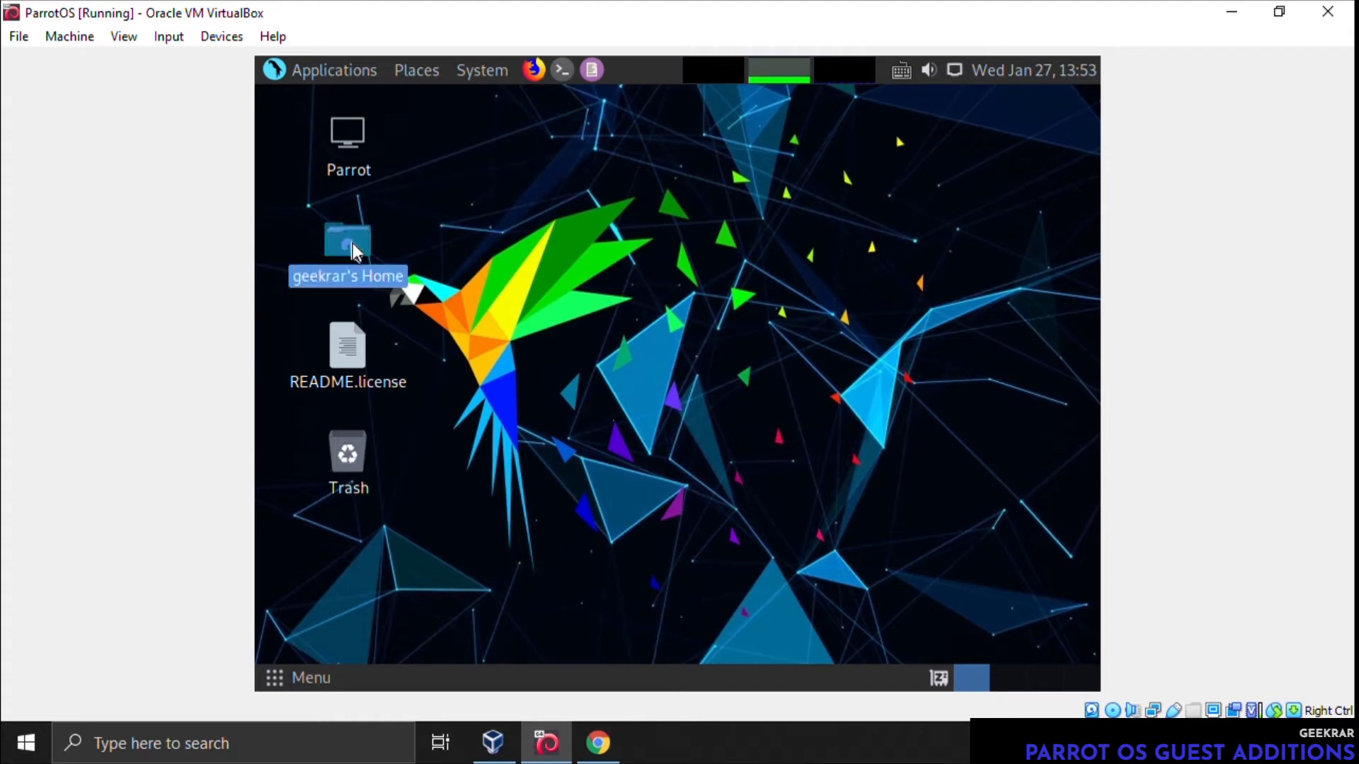
# Open the cdrom0 disc and copy all 14 of its items to the clipboard
pyautogui.doubleClick(348, 240)
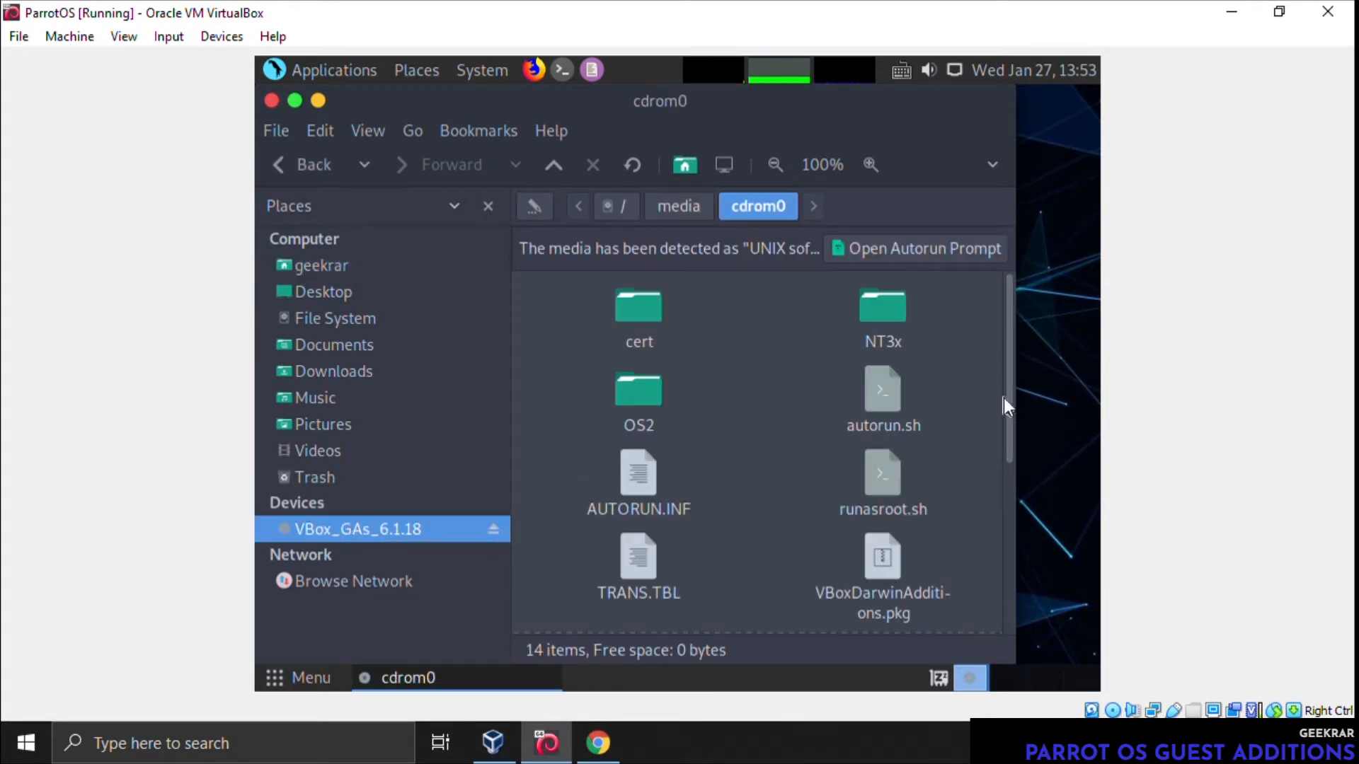
pyautogui.scroll(-3)
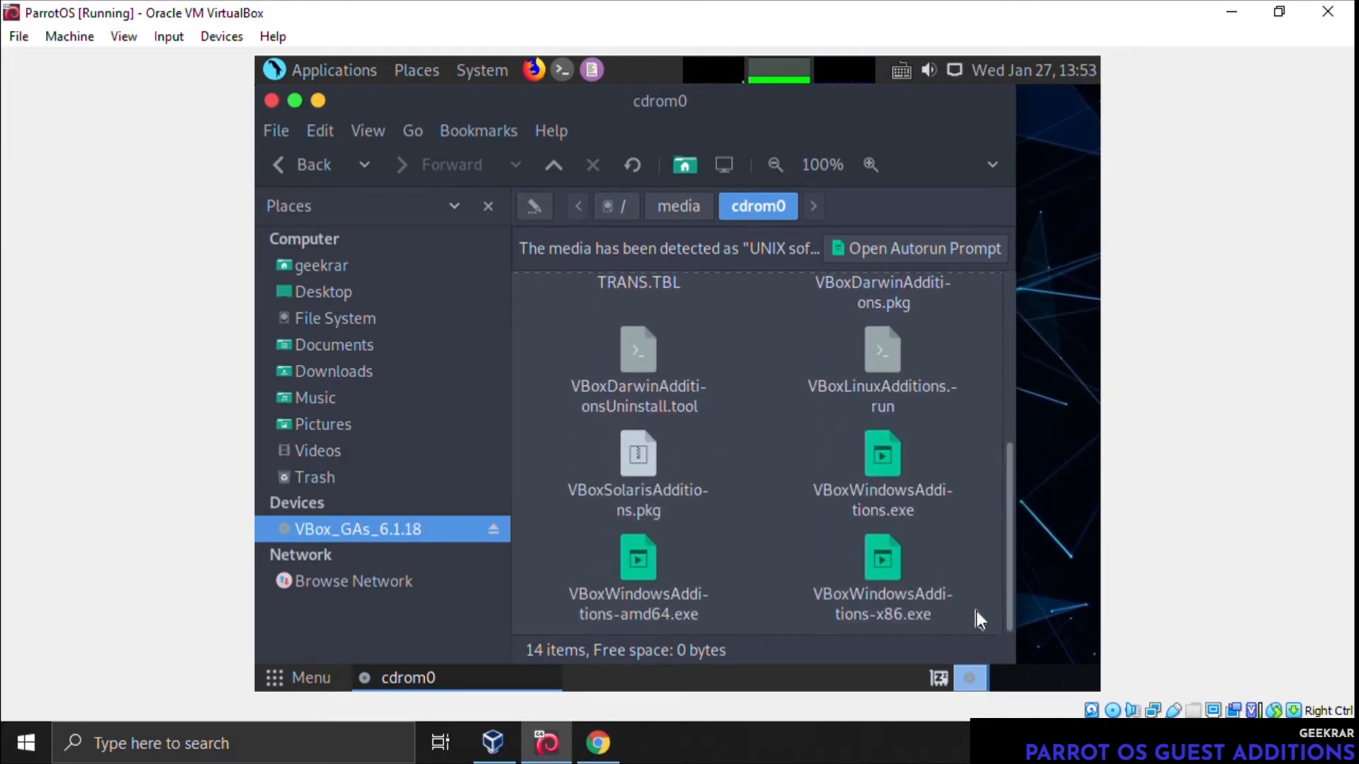
pyautogui.press('ctrl+a')
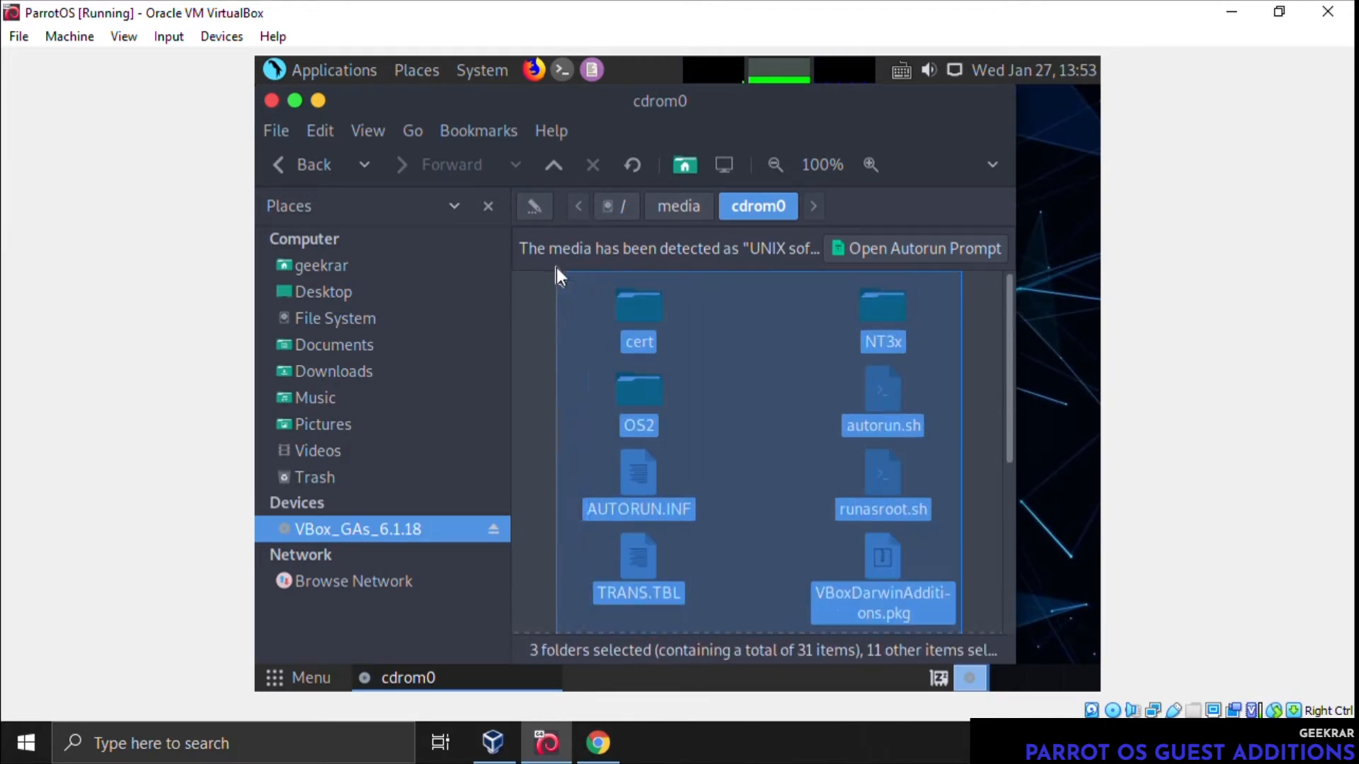
pyautogui.rightClick(639, 341)
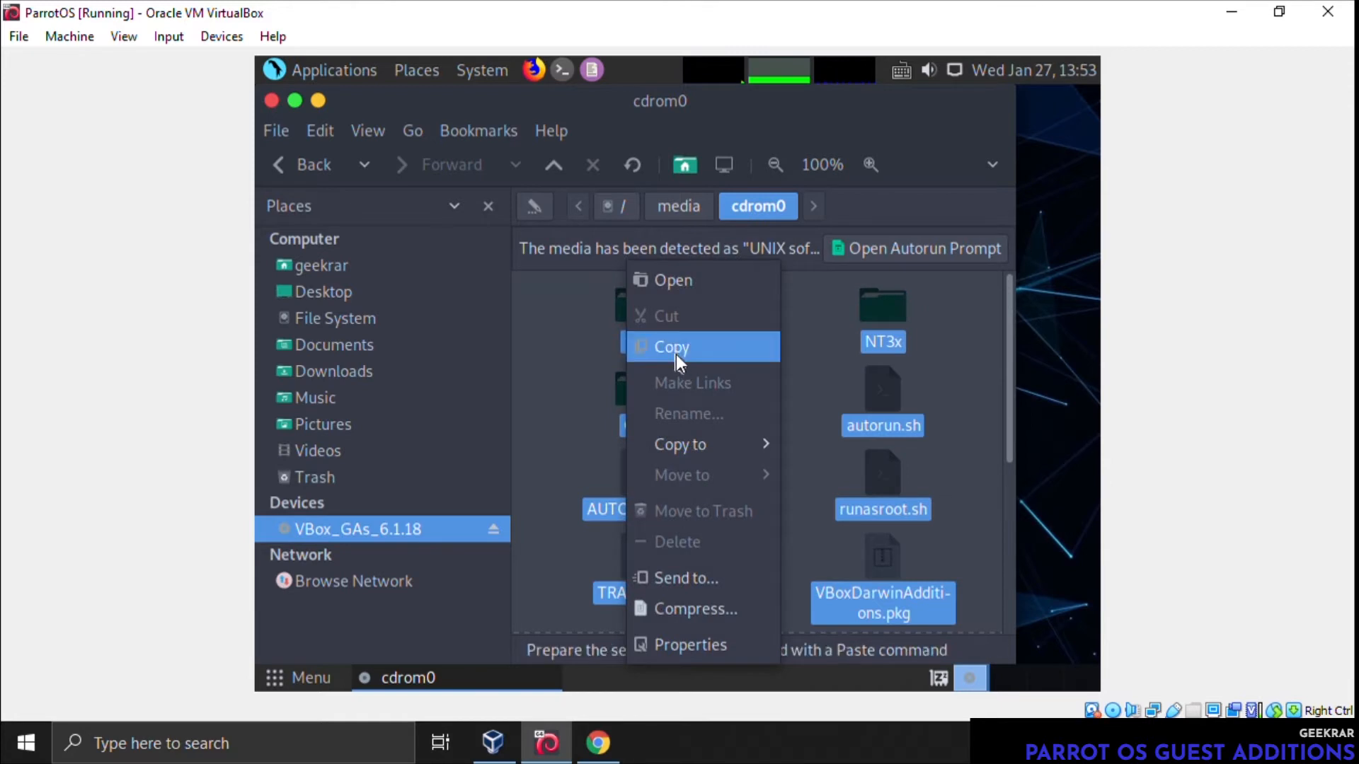
pyautogui.click(671, 346)
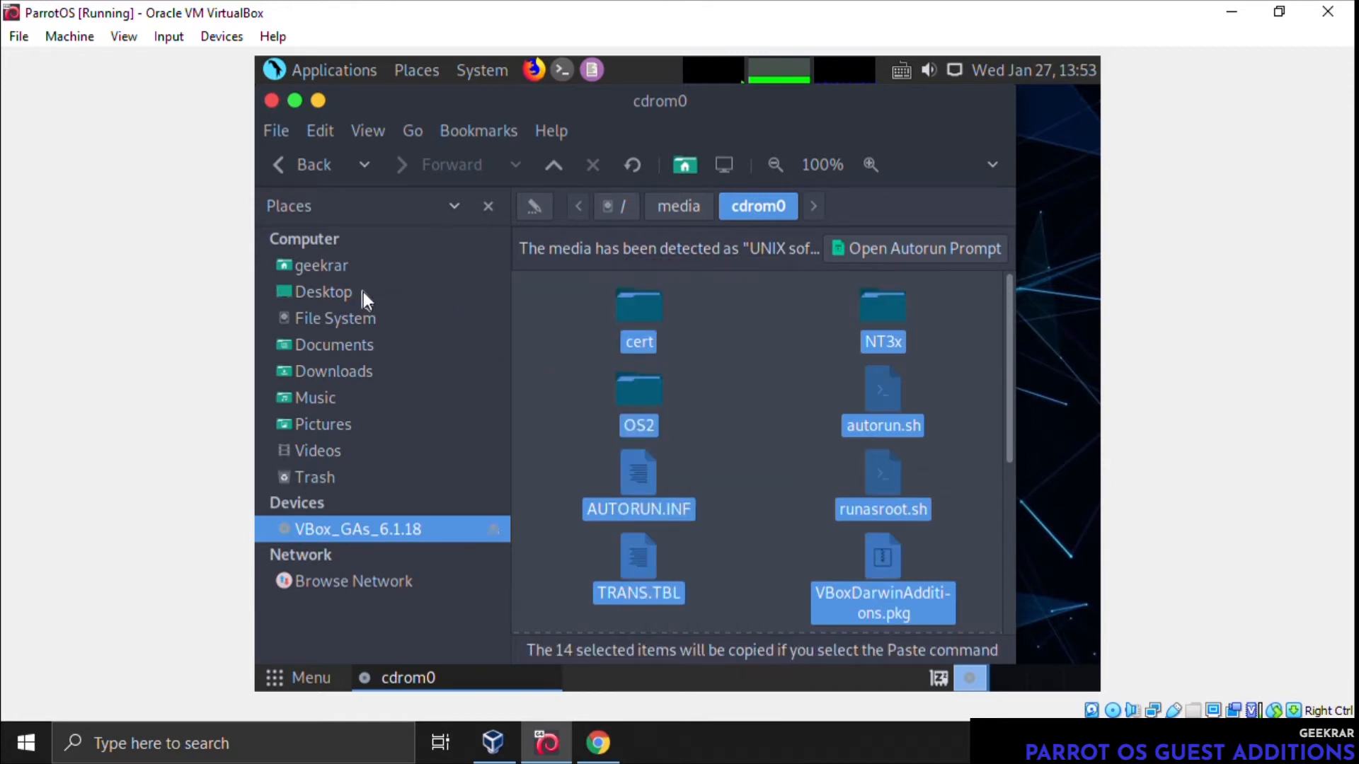
pyautogui.moveTo(331, 423)
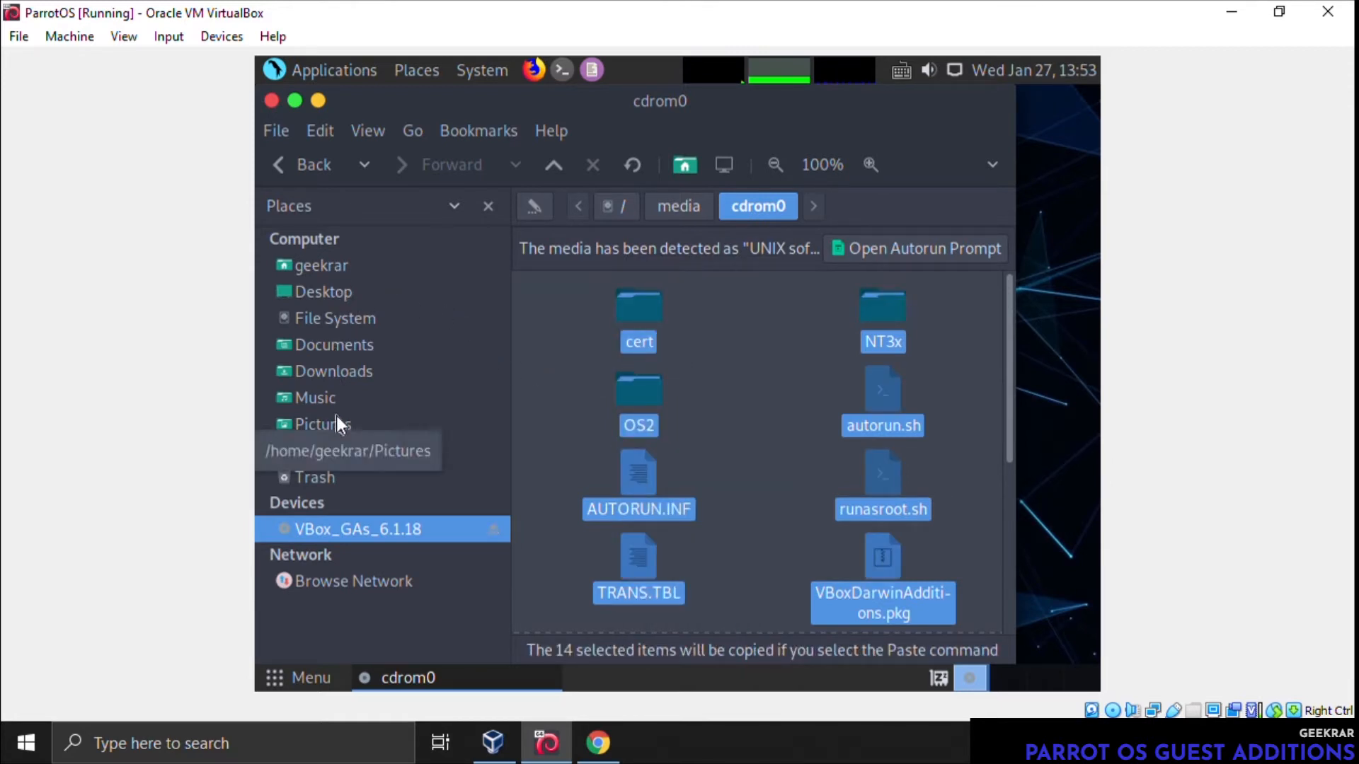
# Create a folder named GuestAdd inside Documents and open it
pyautogui.click(334, 344)
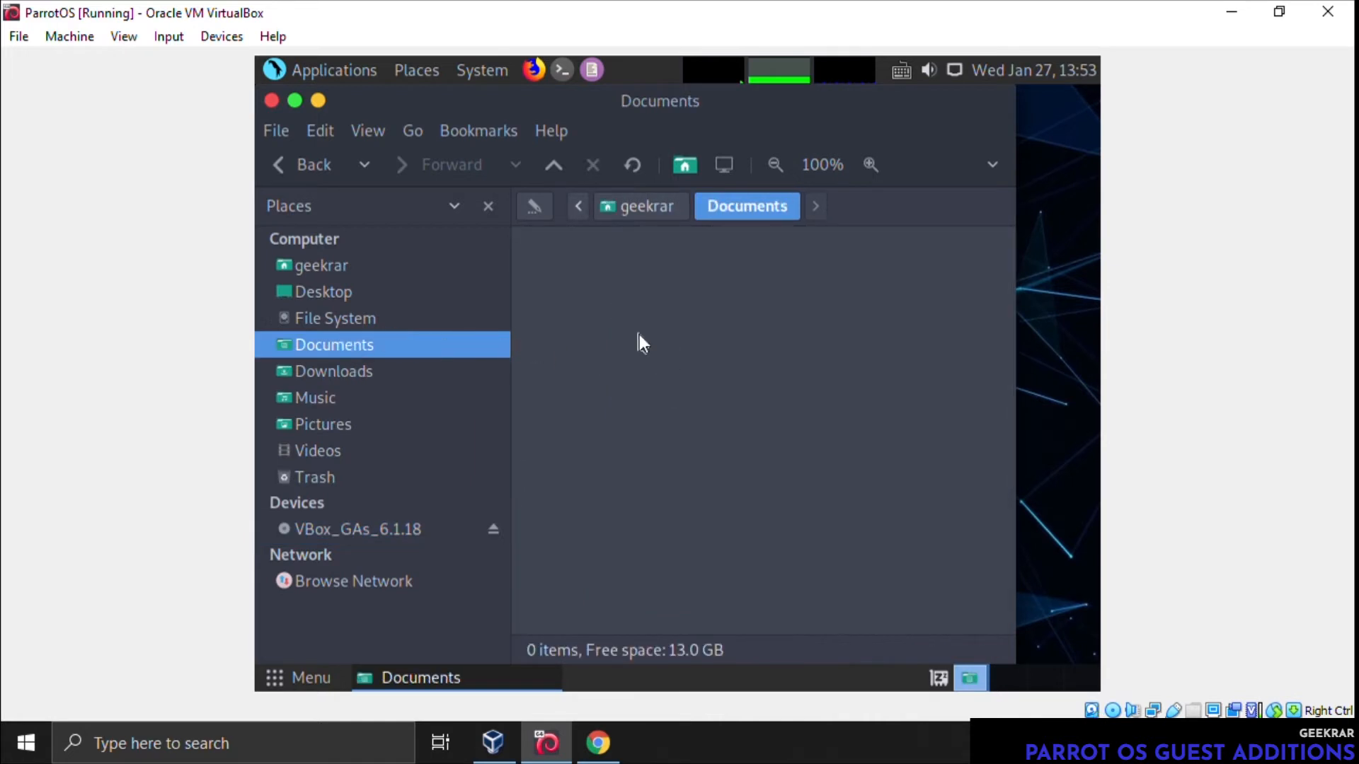
pyautogui.moveTo(639, 338)
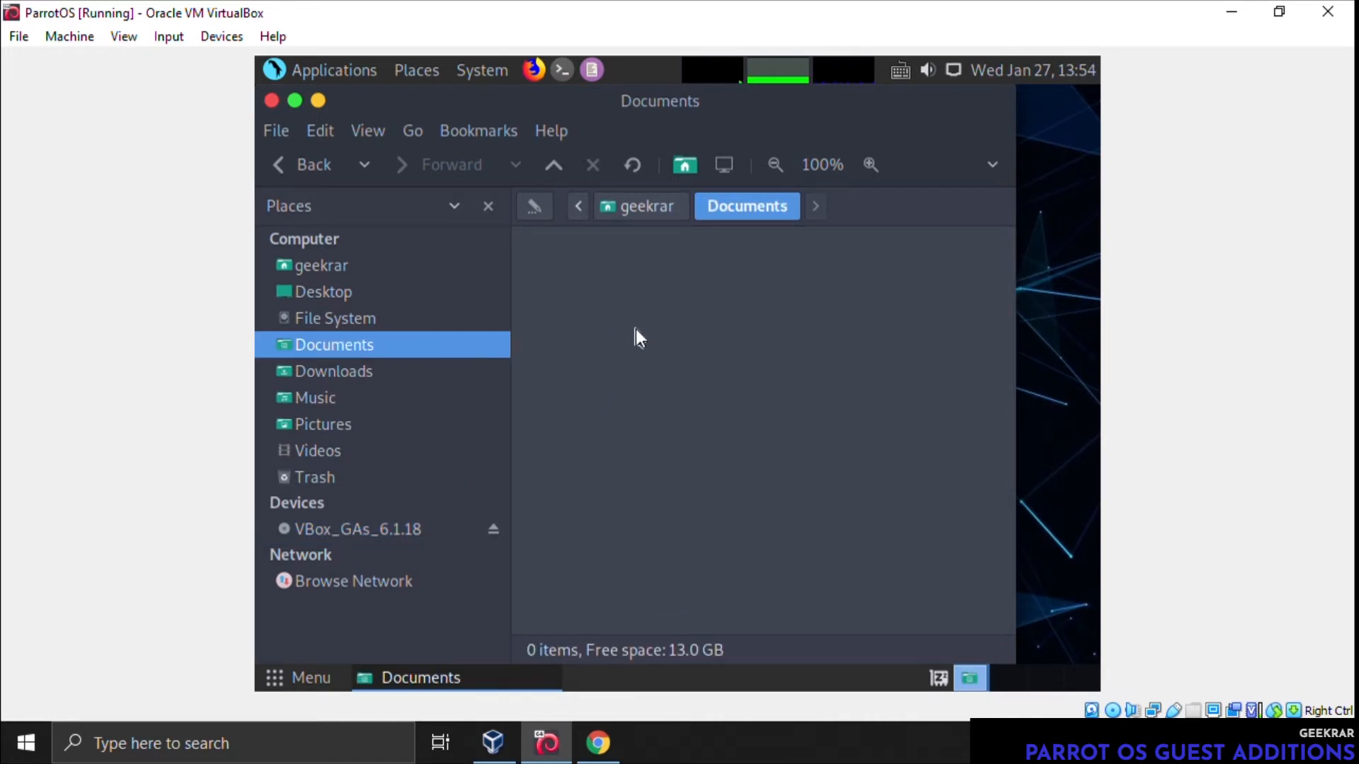
pyautogui.rightClick(636, 334)
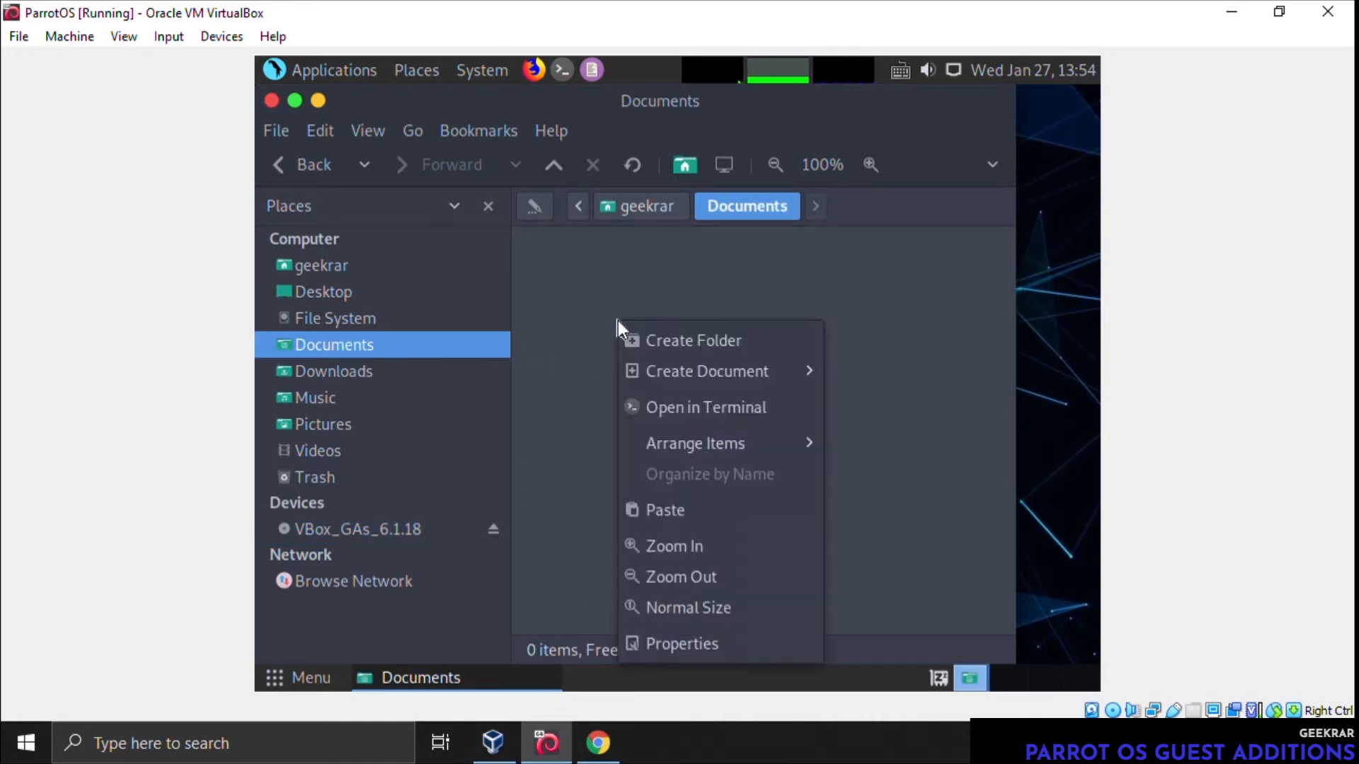
pyautogui.moveTo(707, 371)
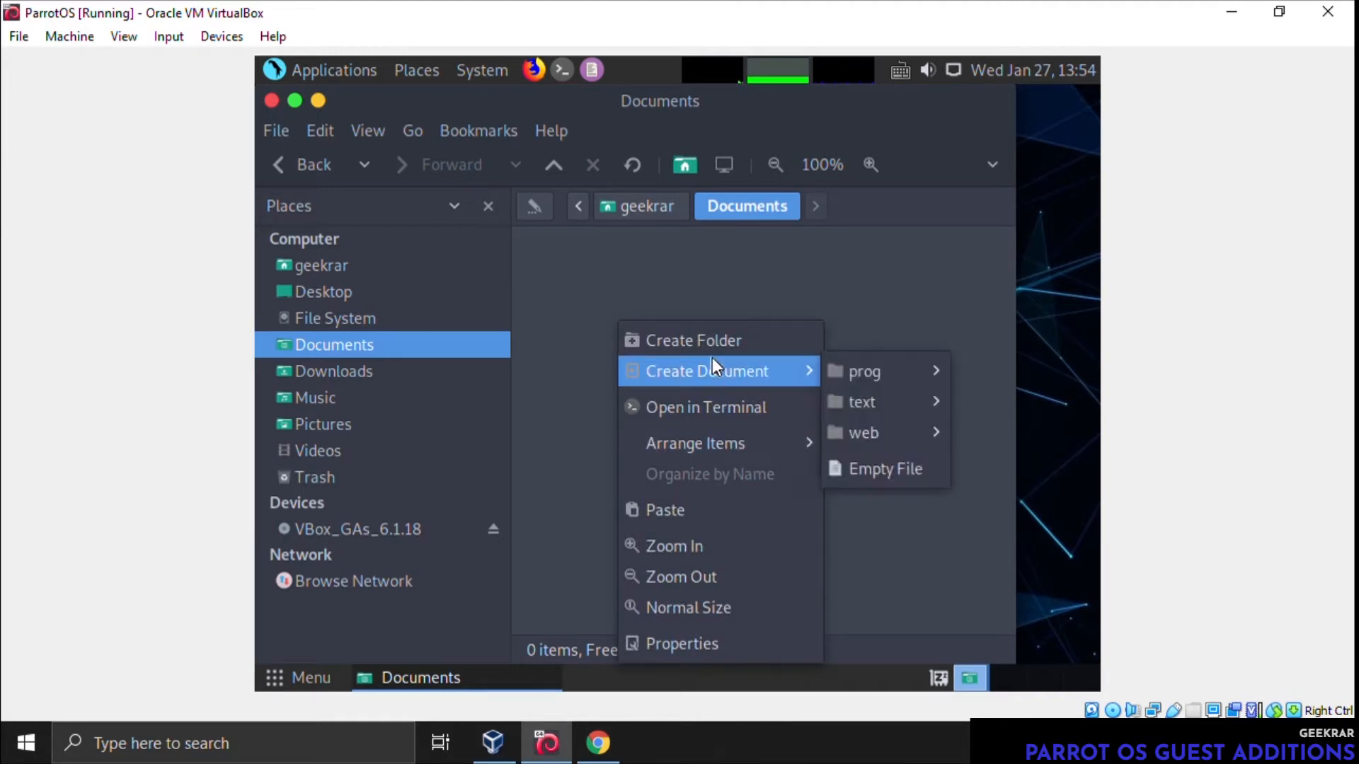
pyautogui.click(694, 339)
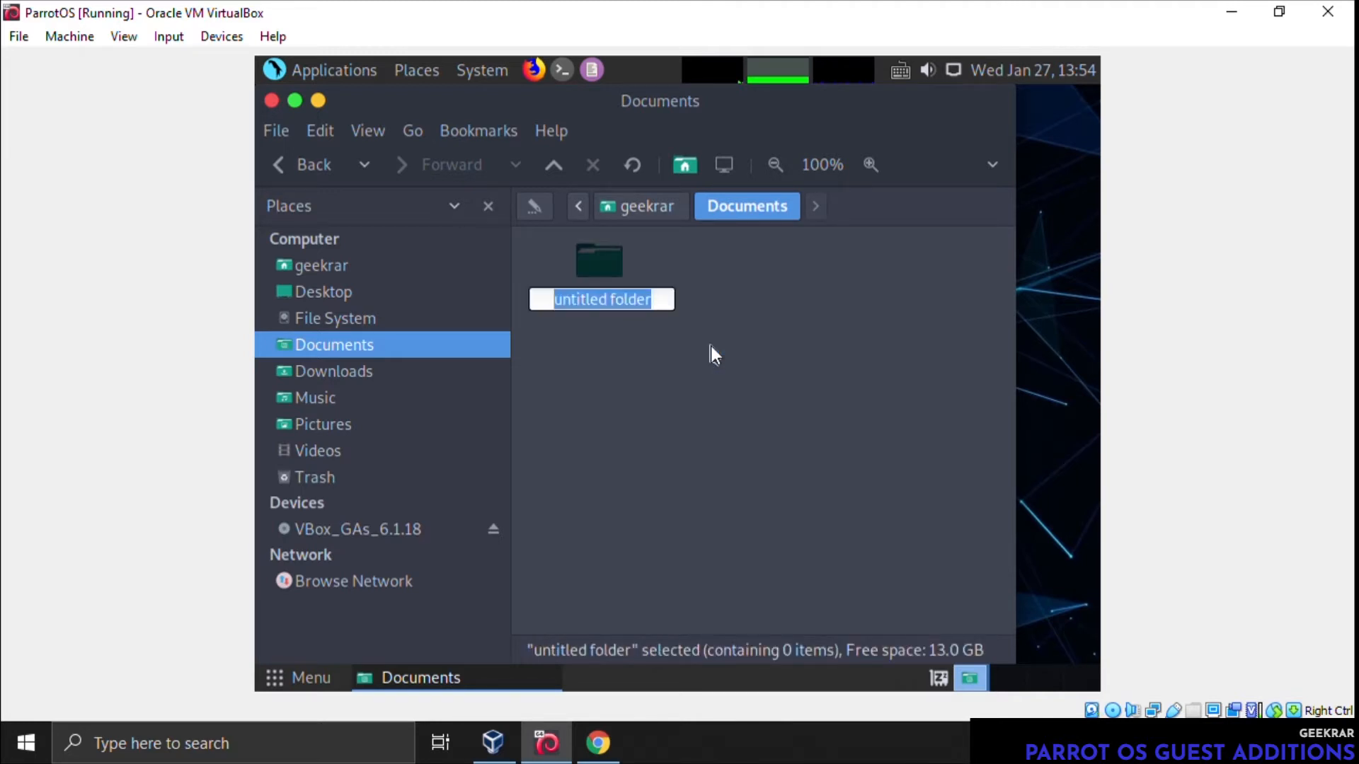
pyautogui.write('GuestAdd')
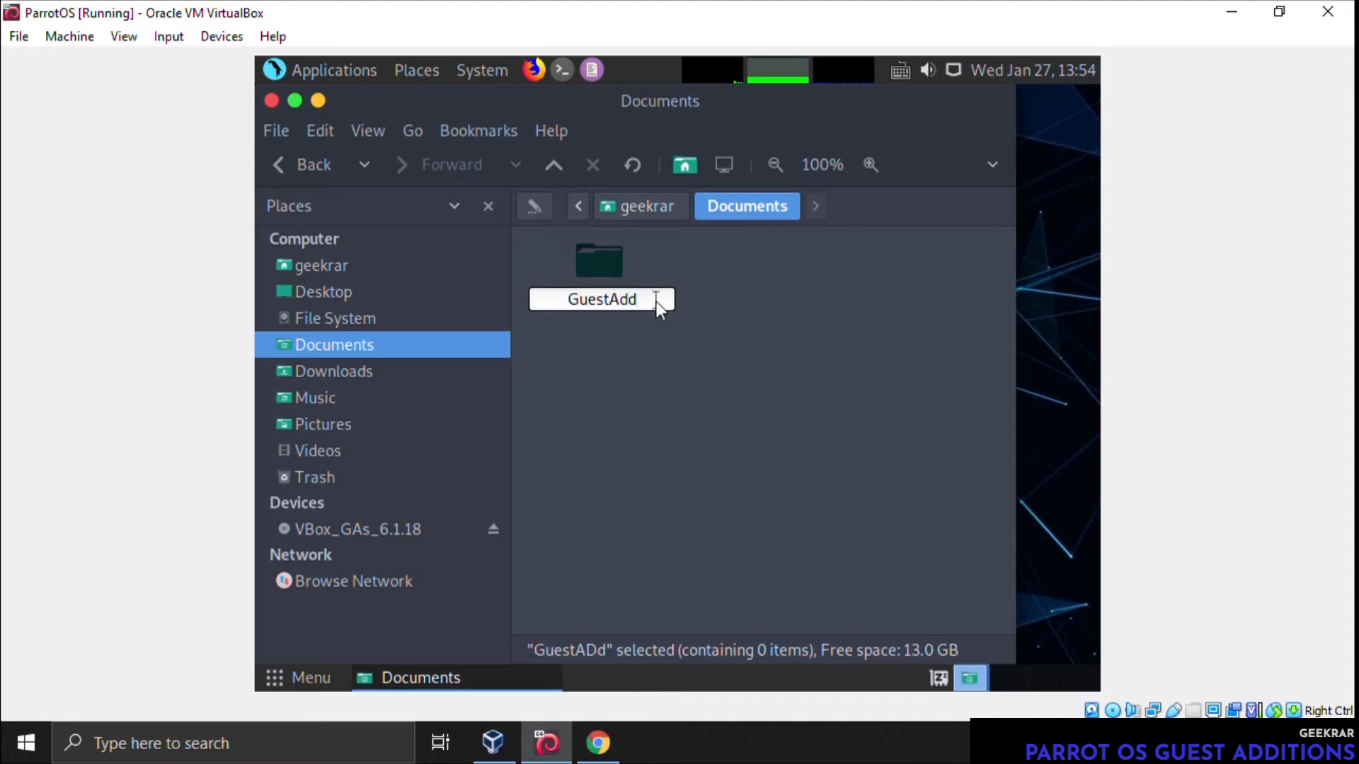
pyautogui.press('Return')
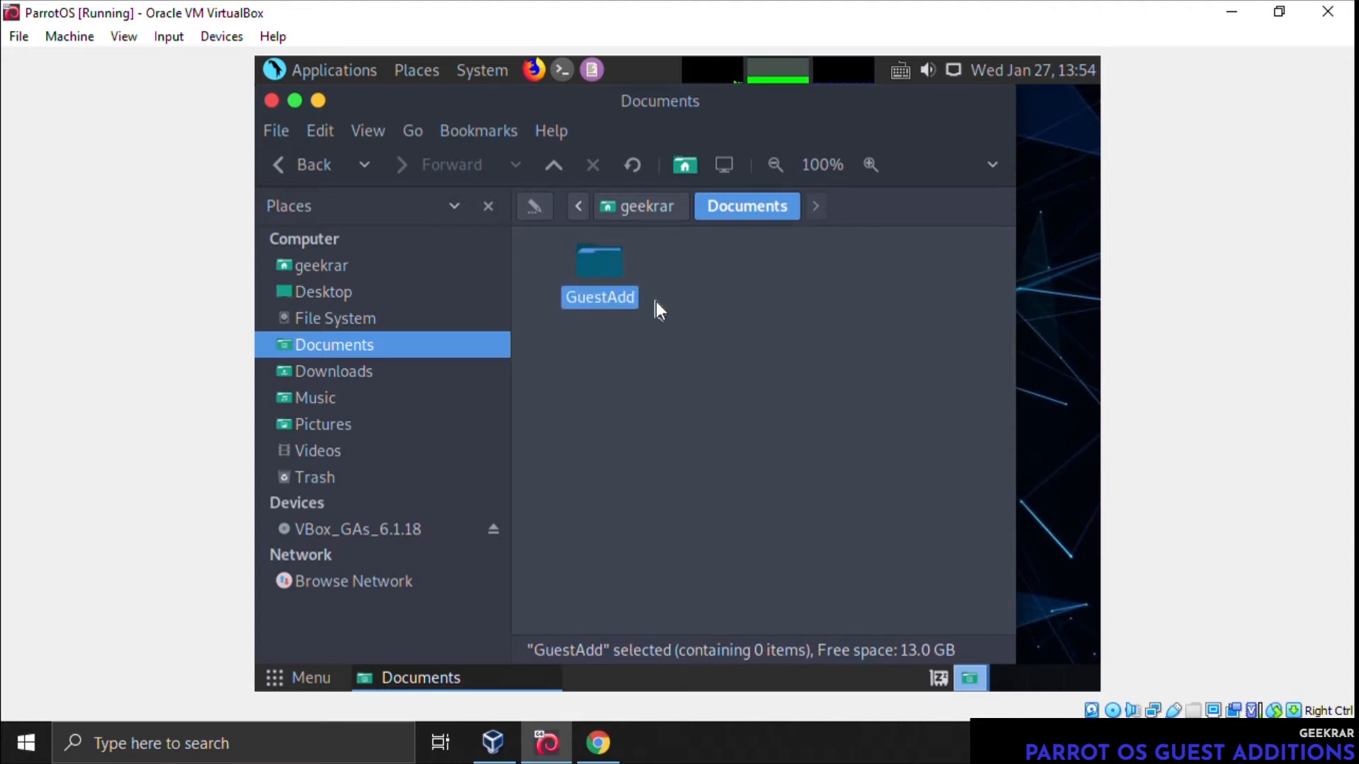
pyautogui.doubleClick(599, 260)
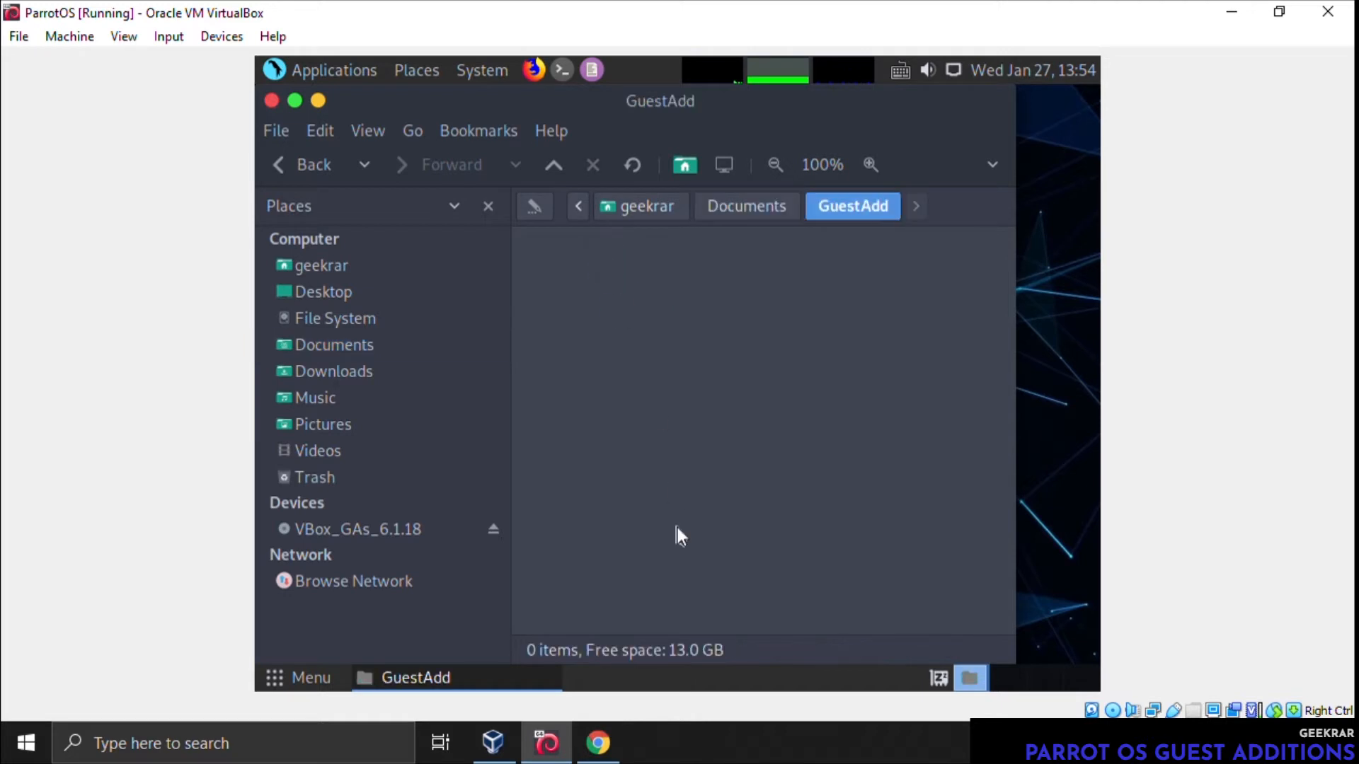
# Paste the 14 disc items into GuestAdd and reopen the folder to show them
pyautogui.rightClick(681, 534)
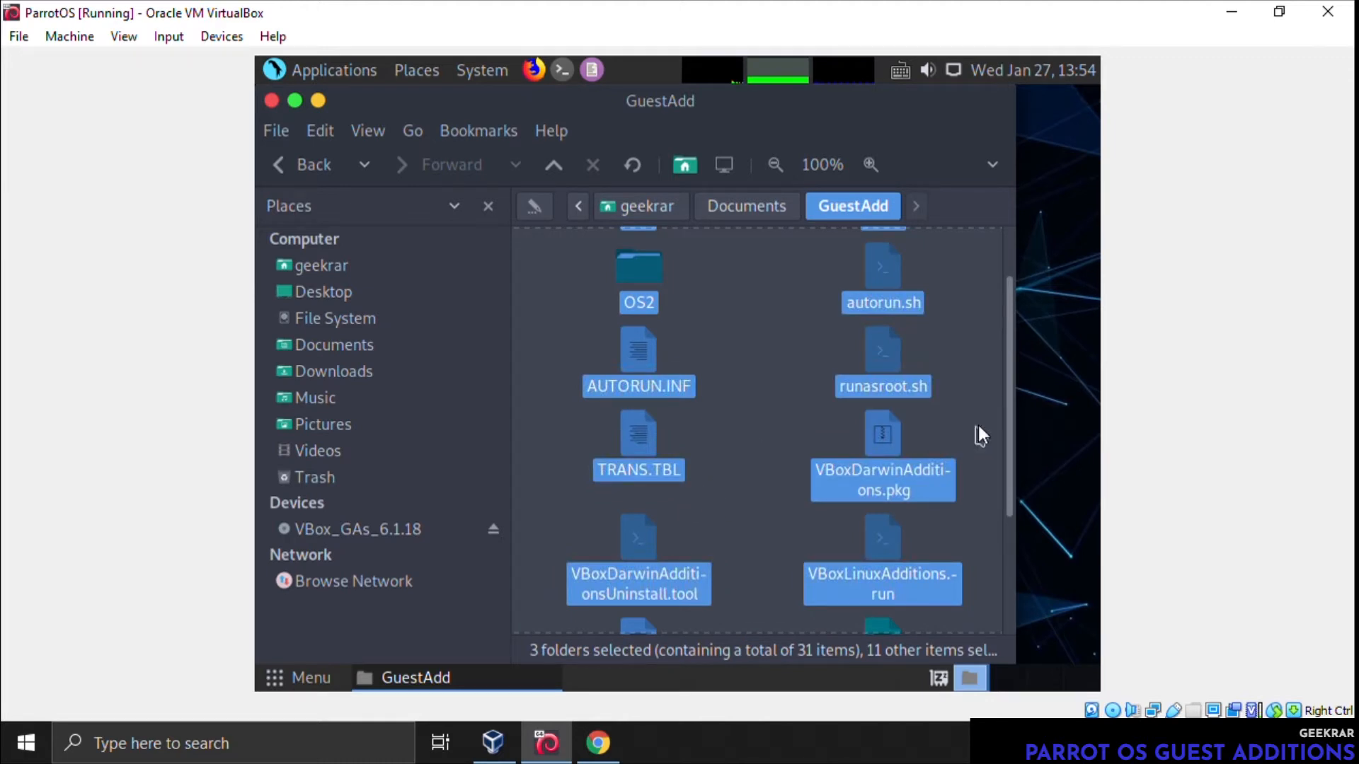
pyautogui.scroll(-3)
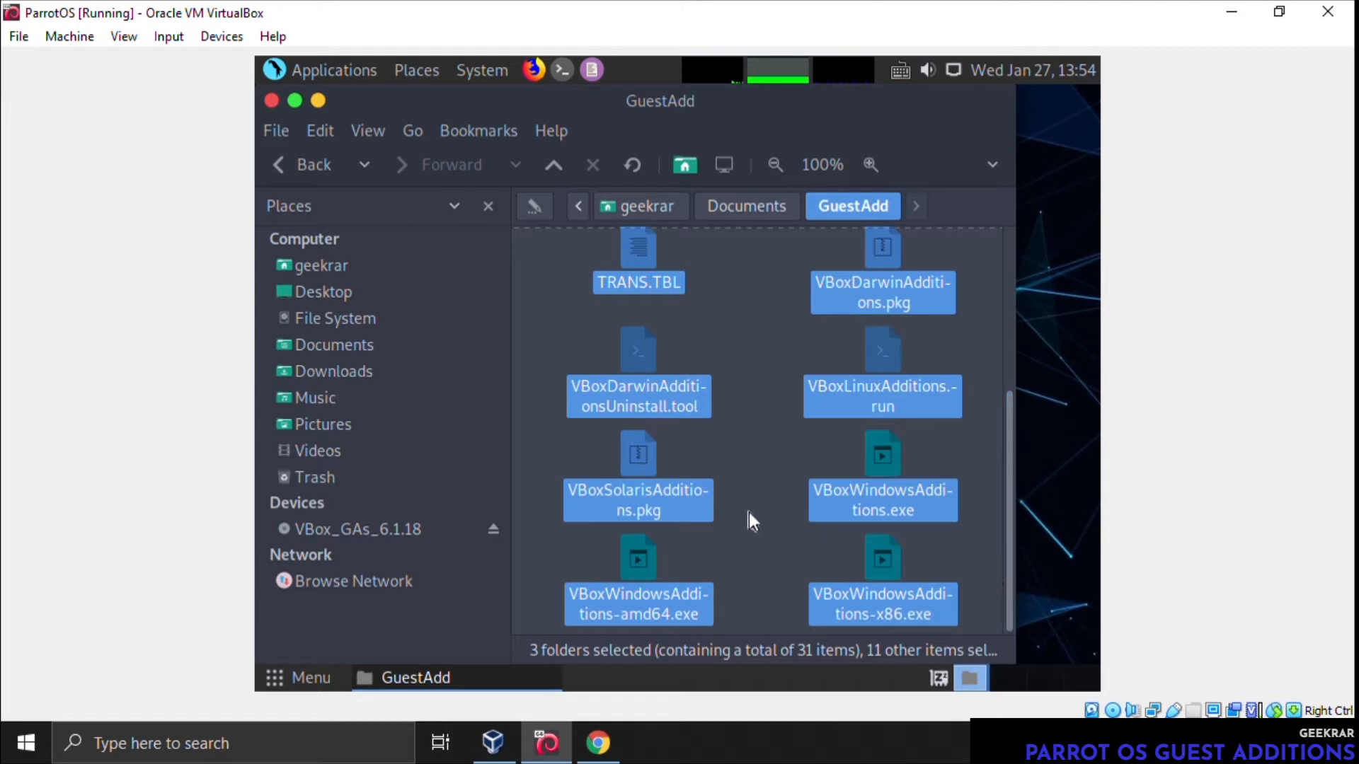
pyautogui.moveTo(643, 639)
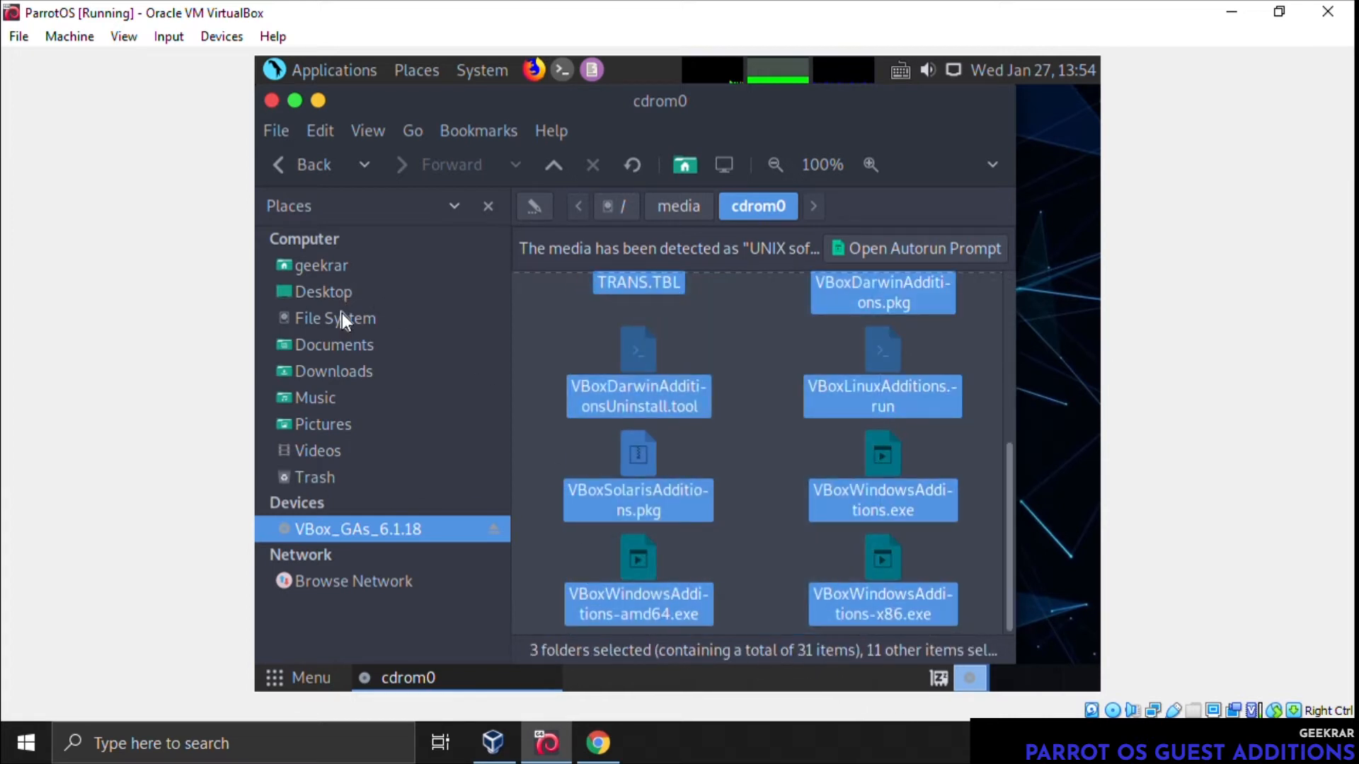
pyautogui.click(334, 344)
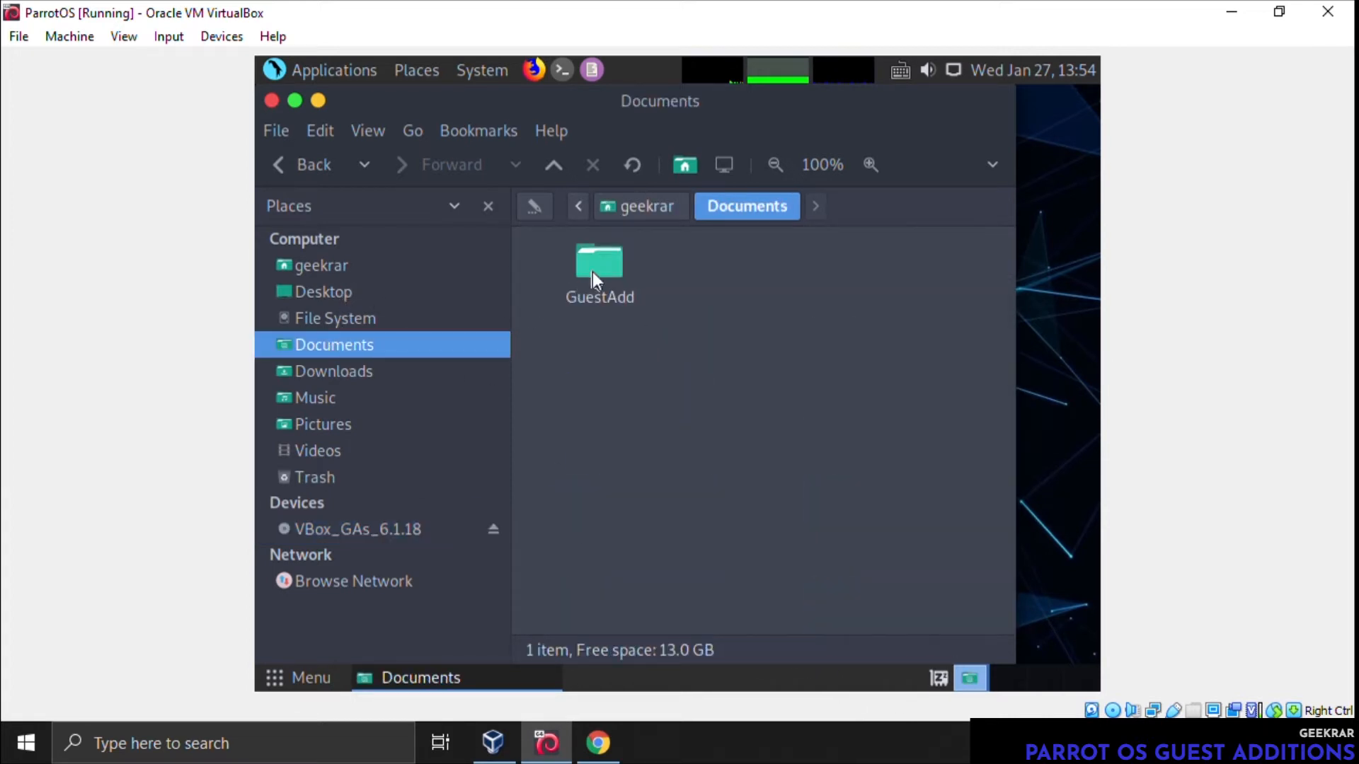
pyautogui.doubleClick(598, 260)
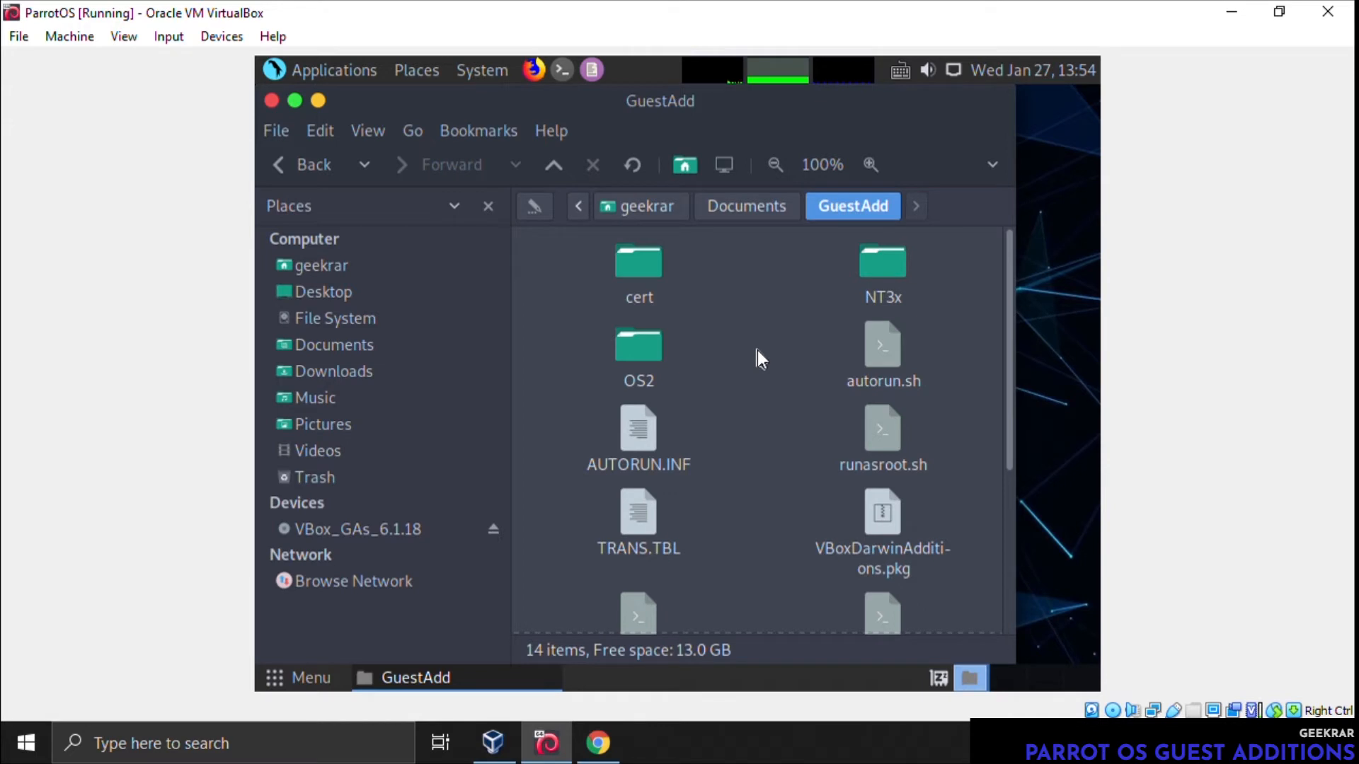
# Open a Parrot Terminal positioned in ~/Documents/GuestAdd
pyautogui.rightClick(759, 360)
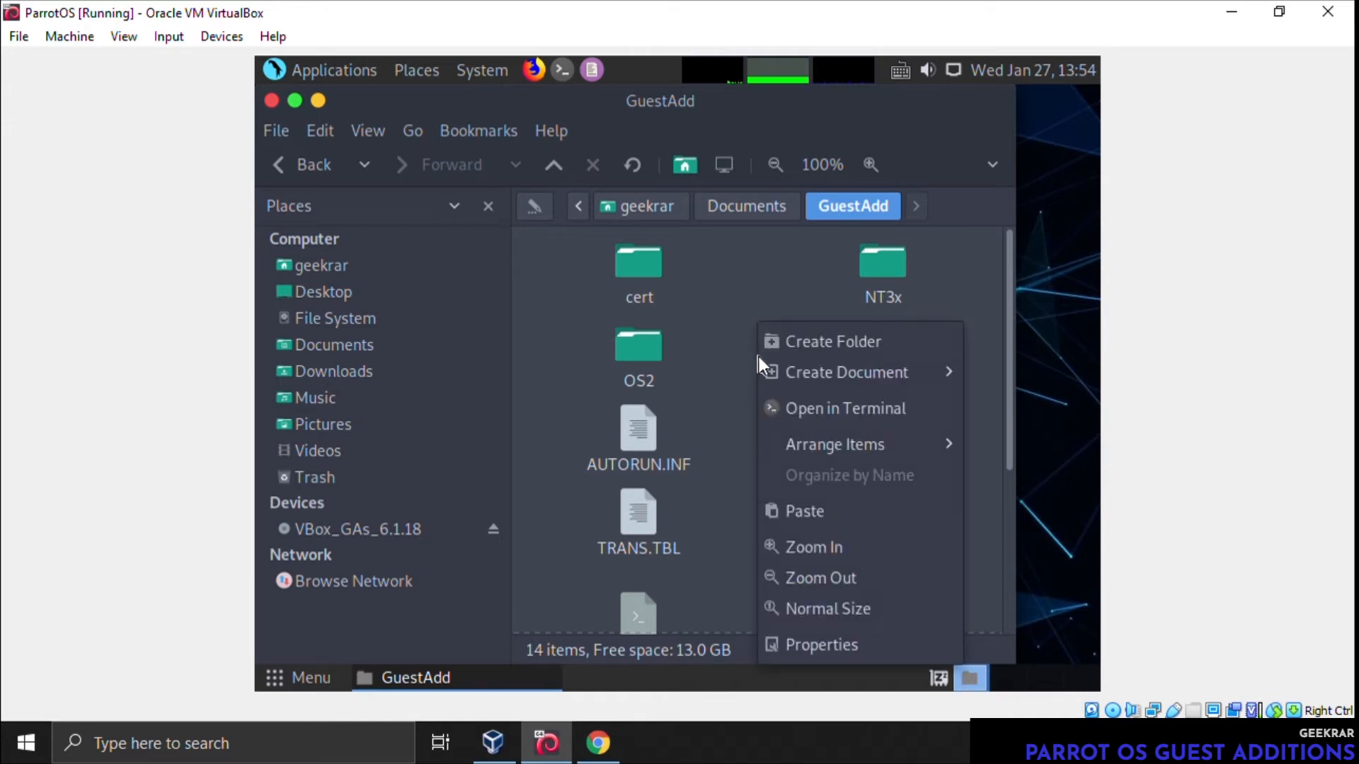
pyautogui.moveTo(843, 408)
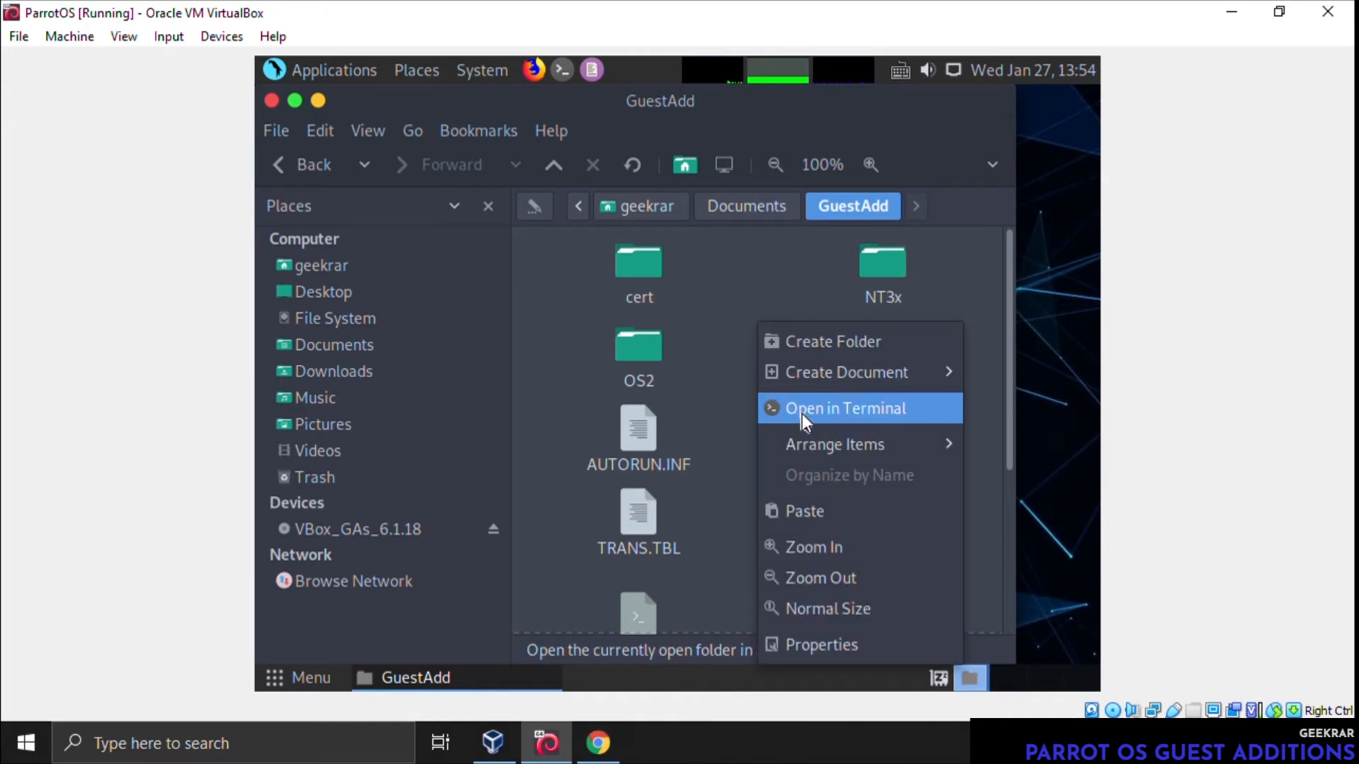
pyautogui.click(843, 408)
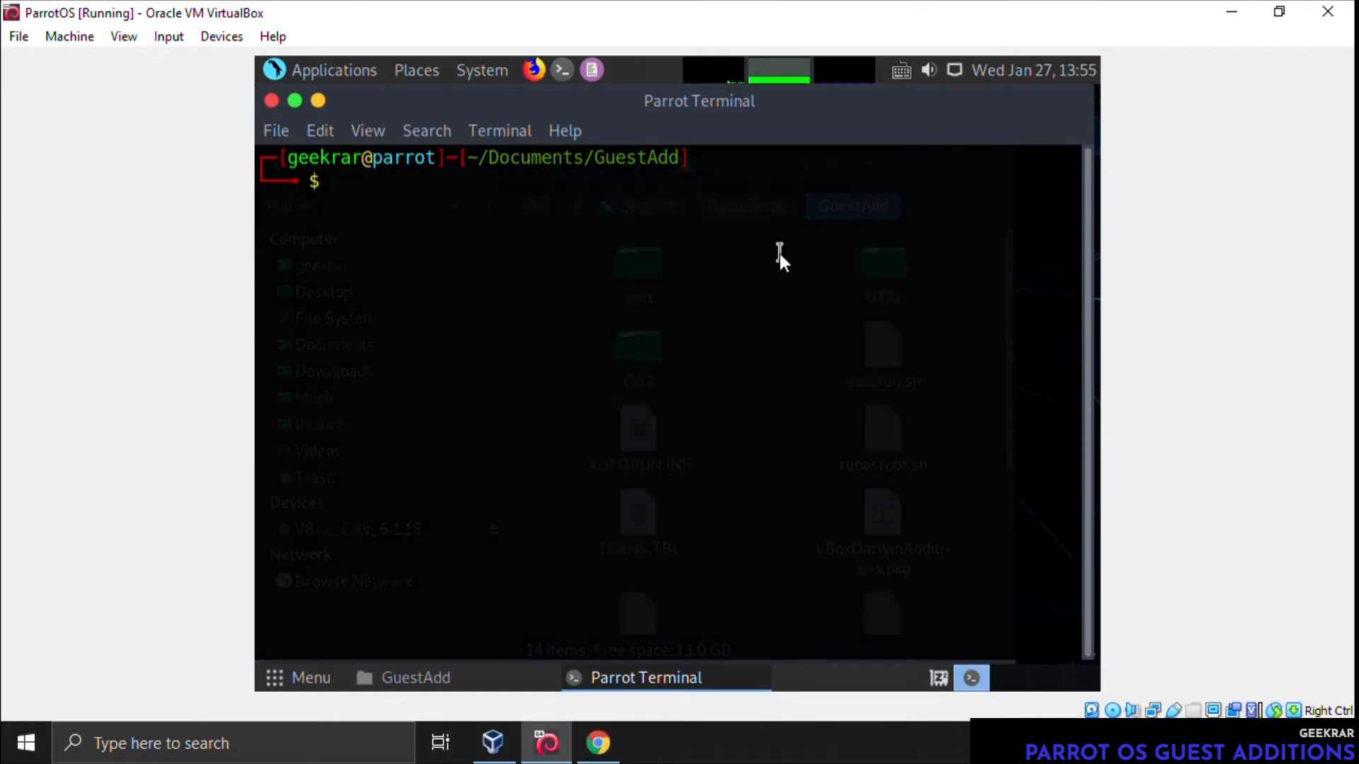
# List GuestAdd's contents with ls and copy the VBoxLinuxAdditions.run file name
pyautogui.write('ls')
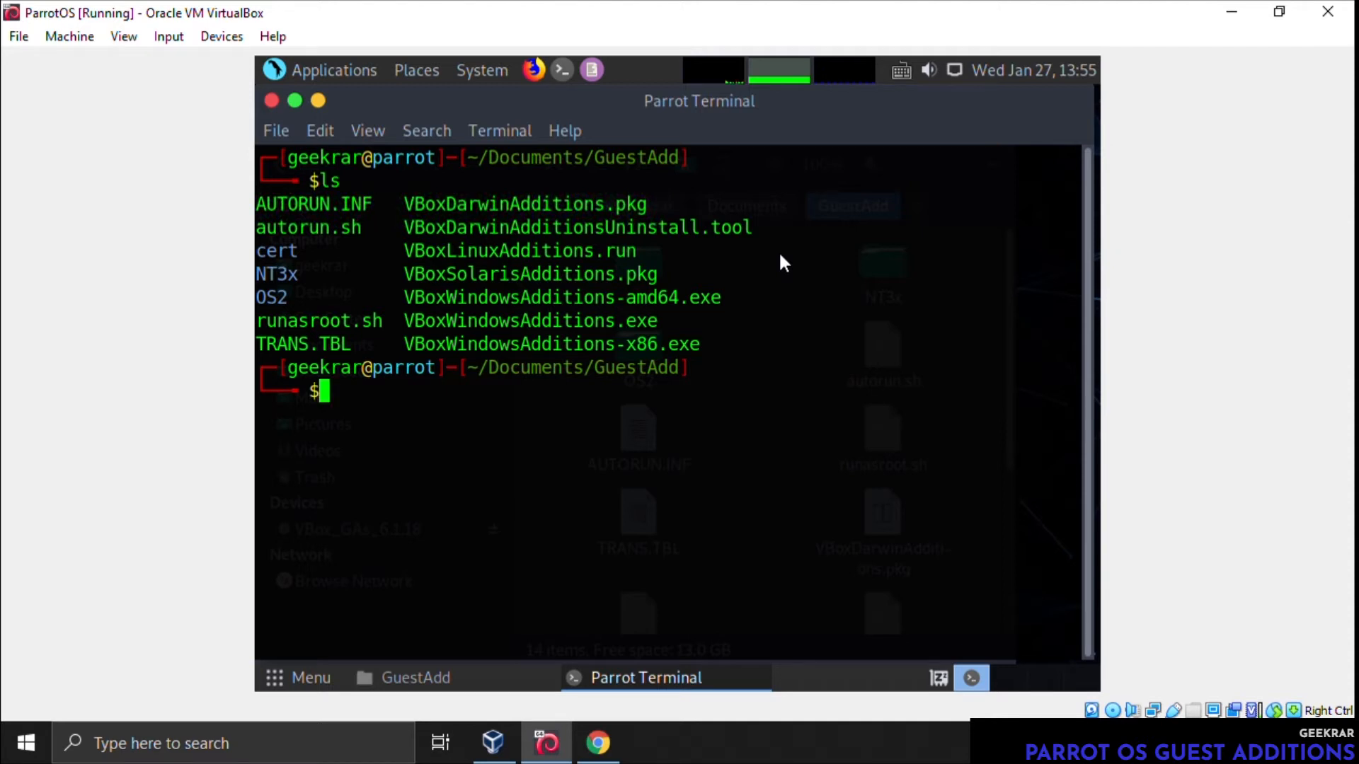
pyautogui.moveTo(429, 249)
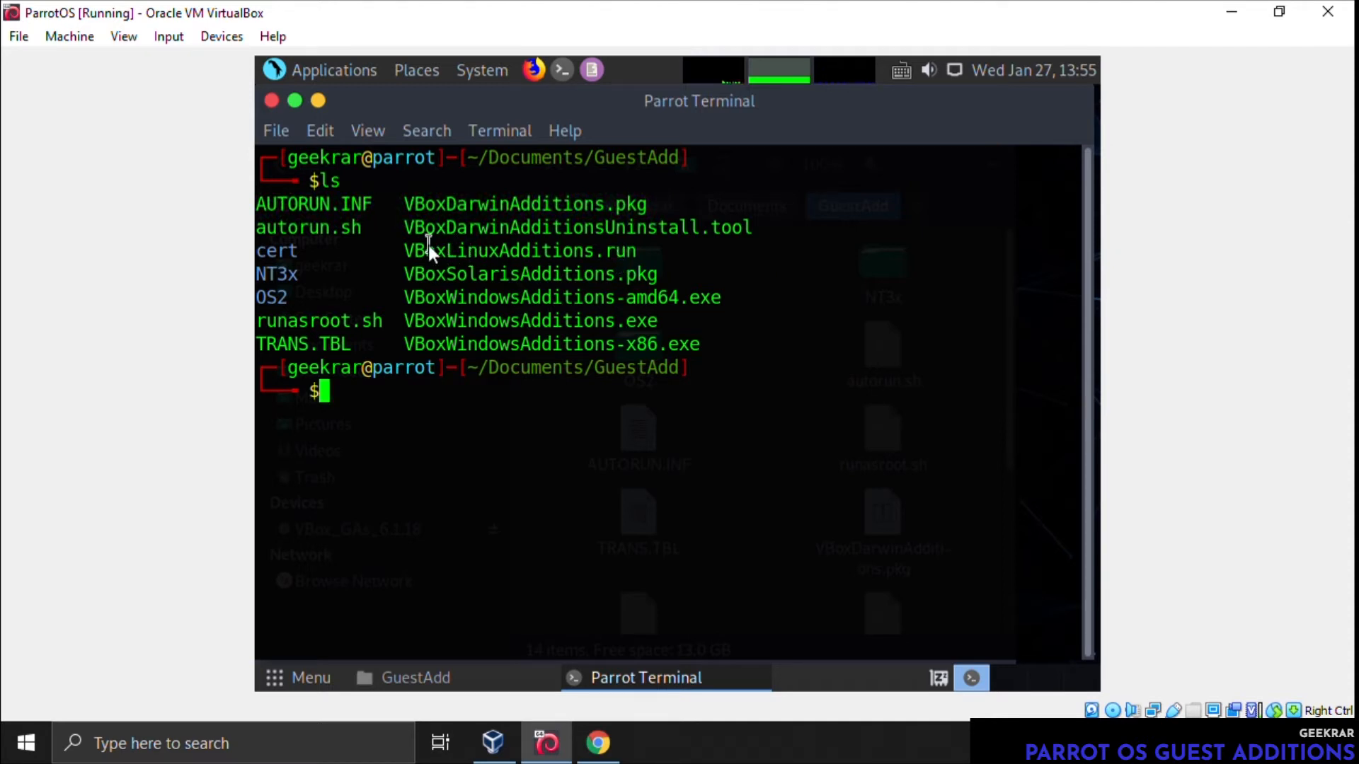
pyautogui.doubleClick(518, 250)
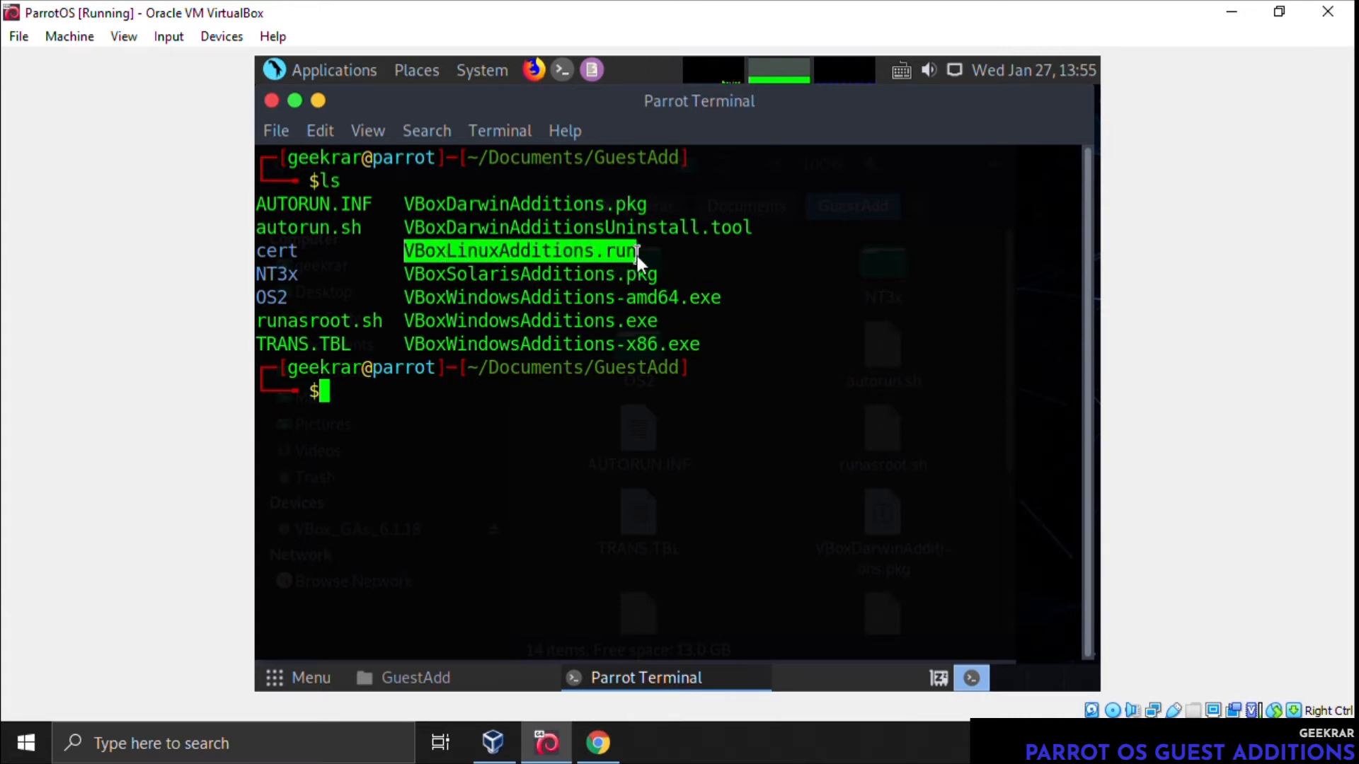
pyautogui.rightClick(637, 261)
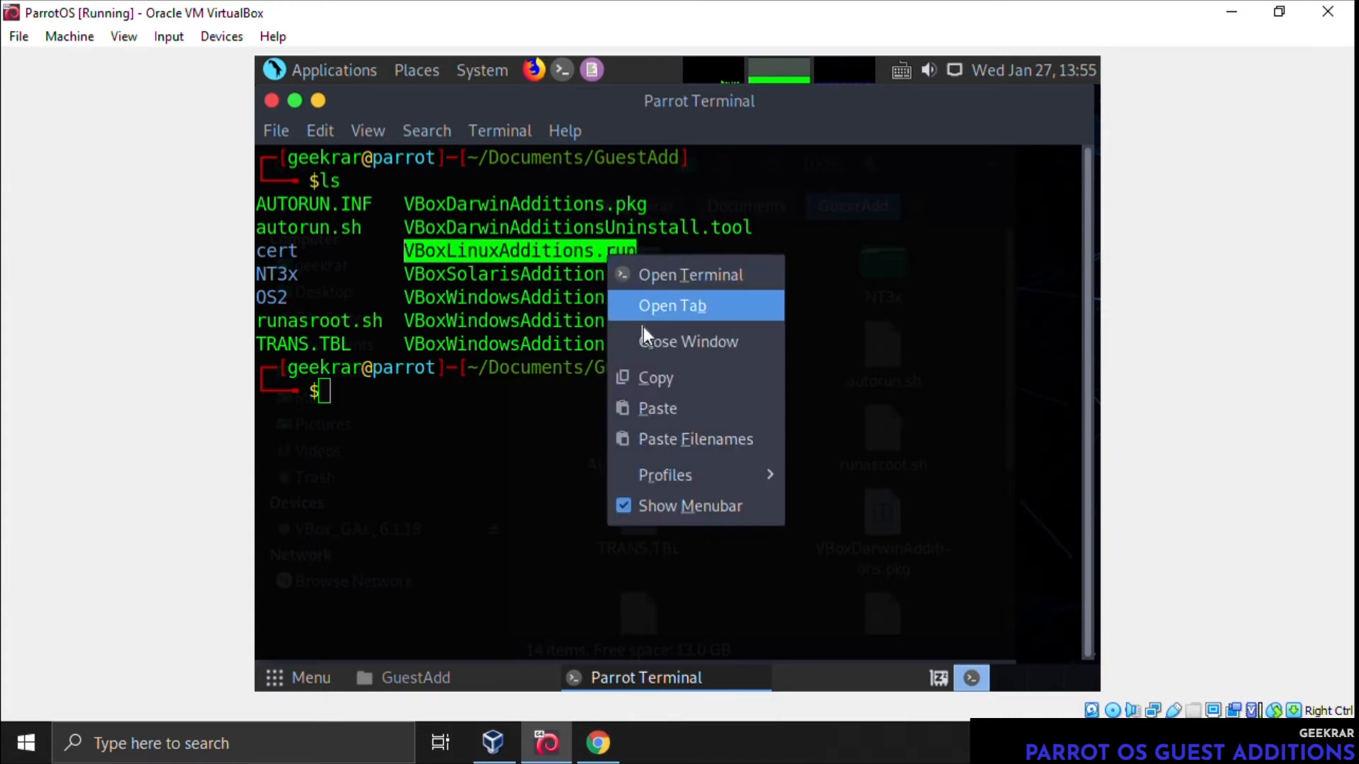
pyautogui.click(372, 399)
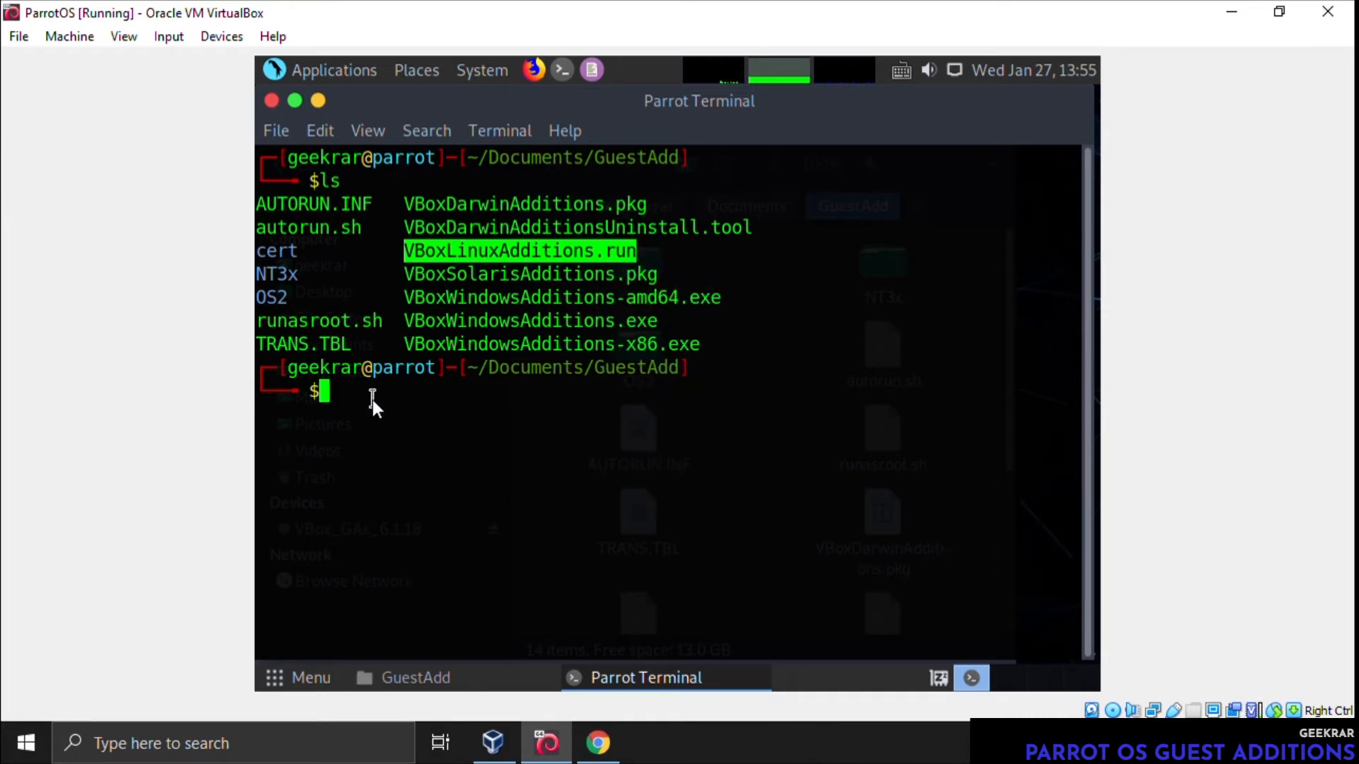
# Make VBoxLinuxAdditions.run executable with chmod +x, pasting the copied name
pyautogui.write('c')
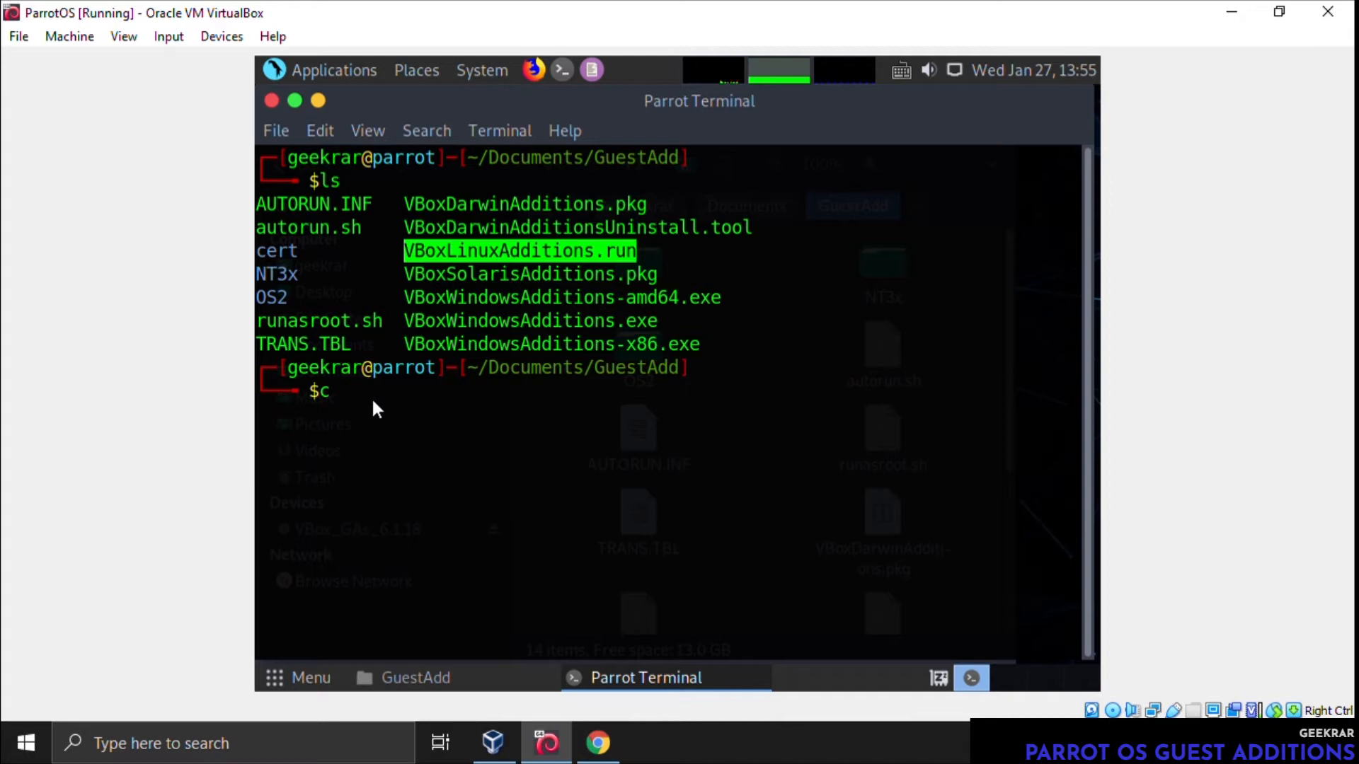
pyautogui.write('hmod')
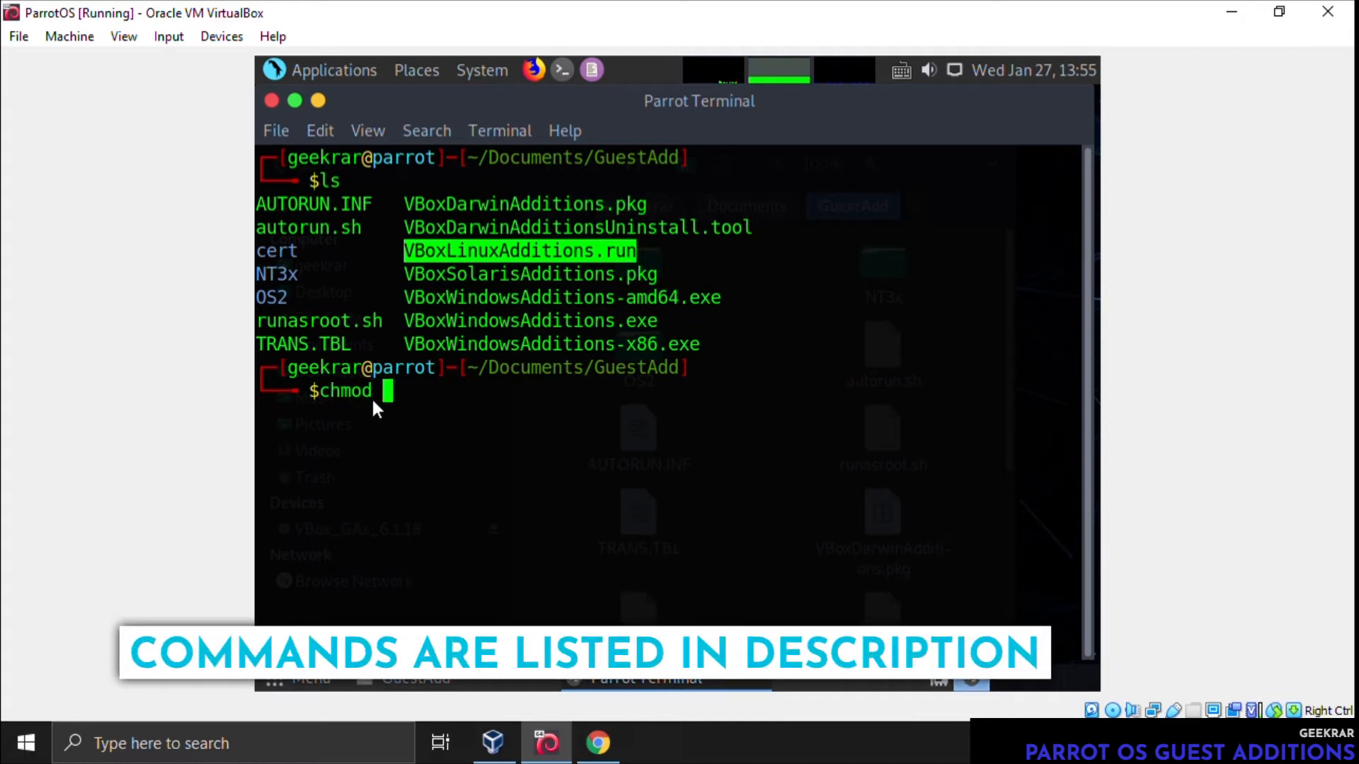
pyautogui.write('+x')
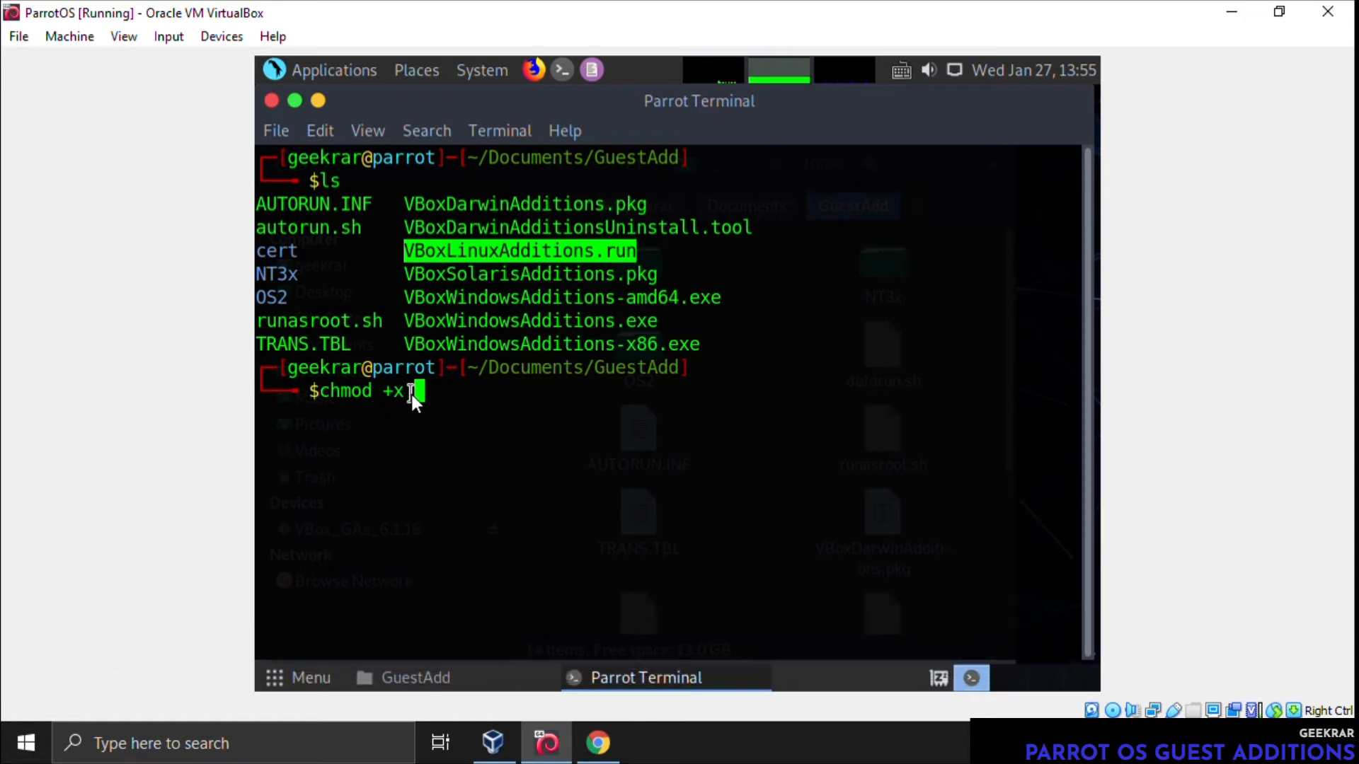
pyautogui.rightClick(414, 394)
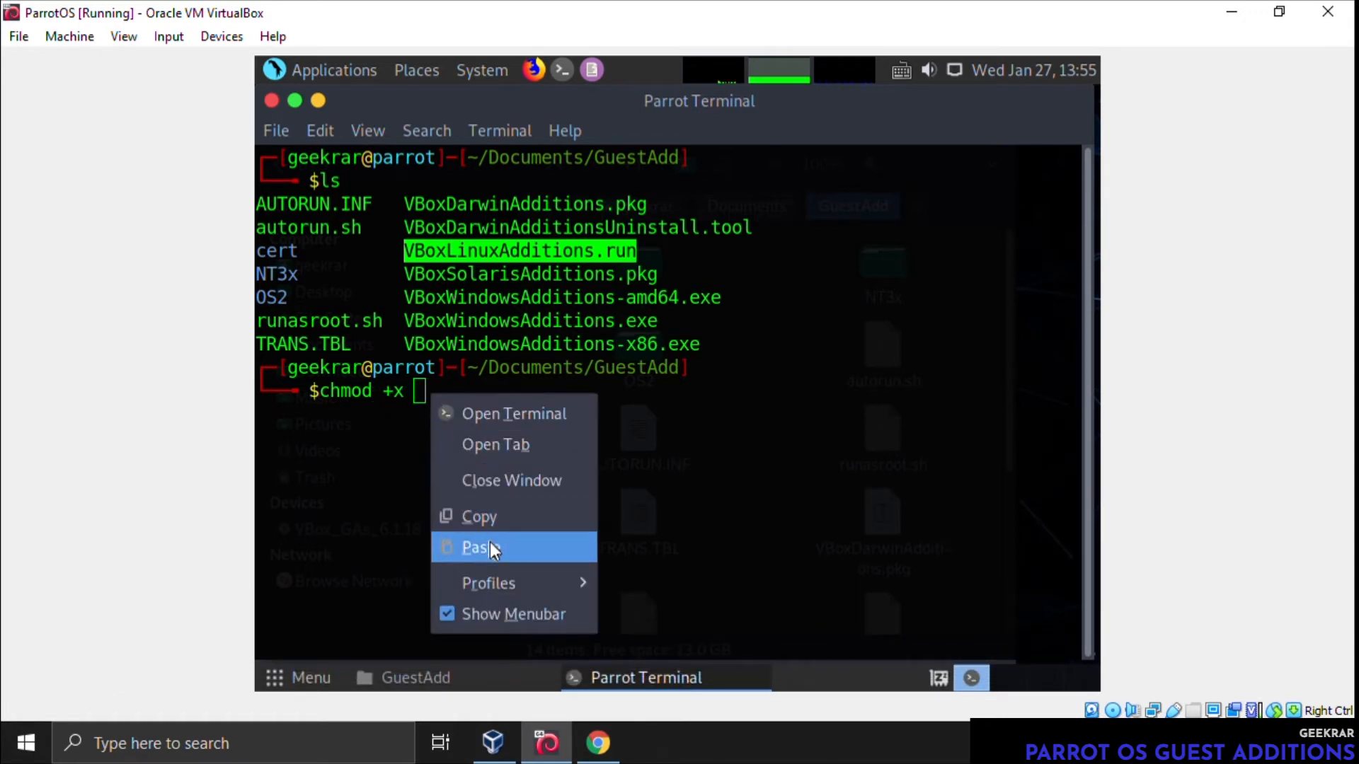
pyautogui.click(479, 546)
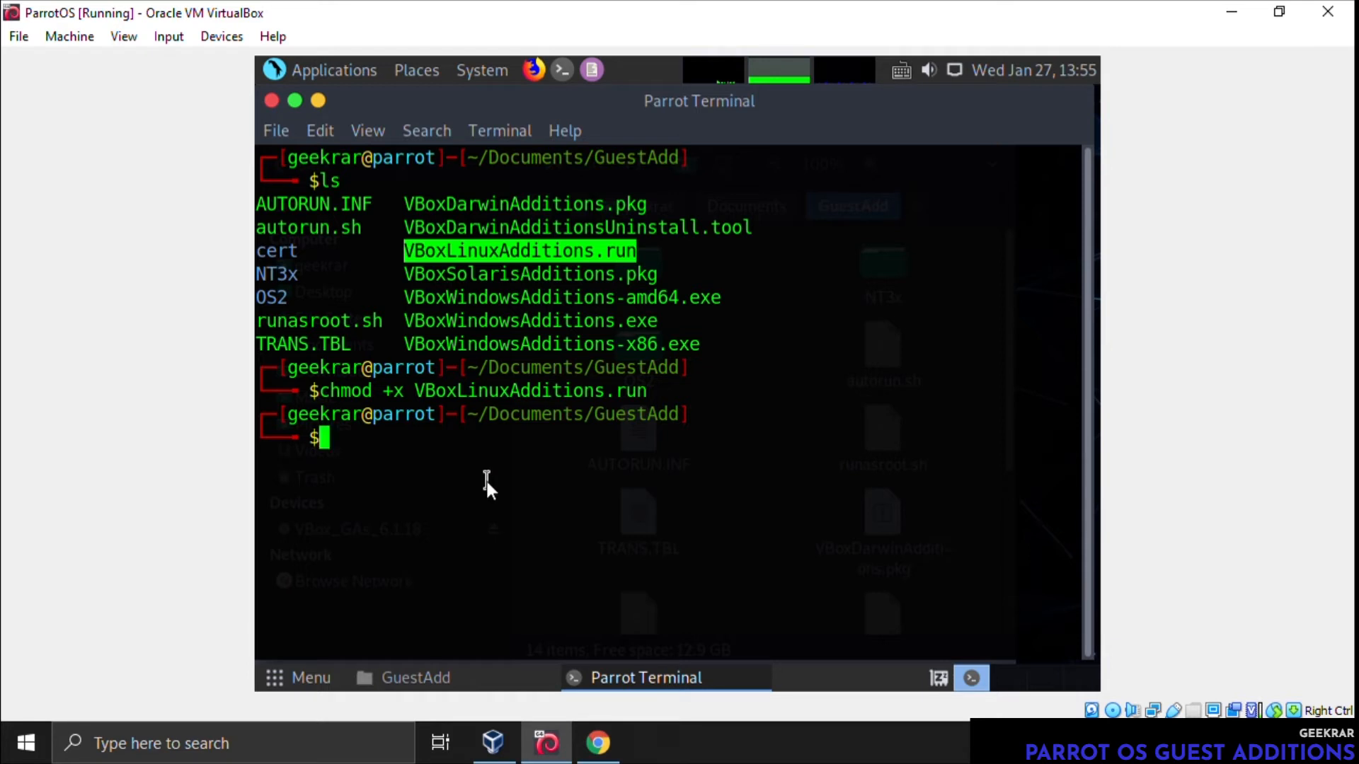
# Run sudo sh ./VBoxLinuxAdditions.run to install the Guest Additions and build kernel modules
pyautogui.write('sudo')
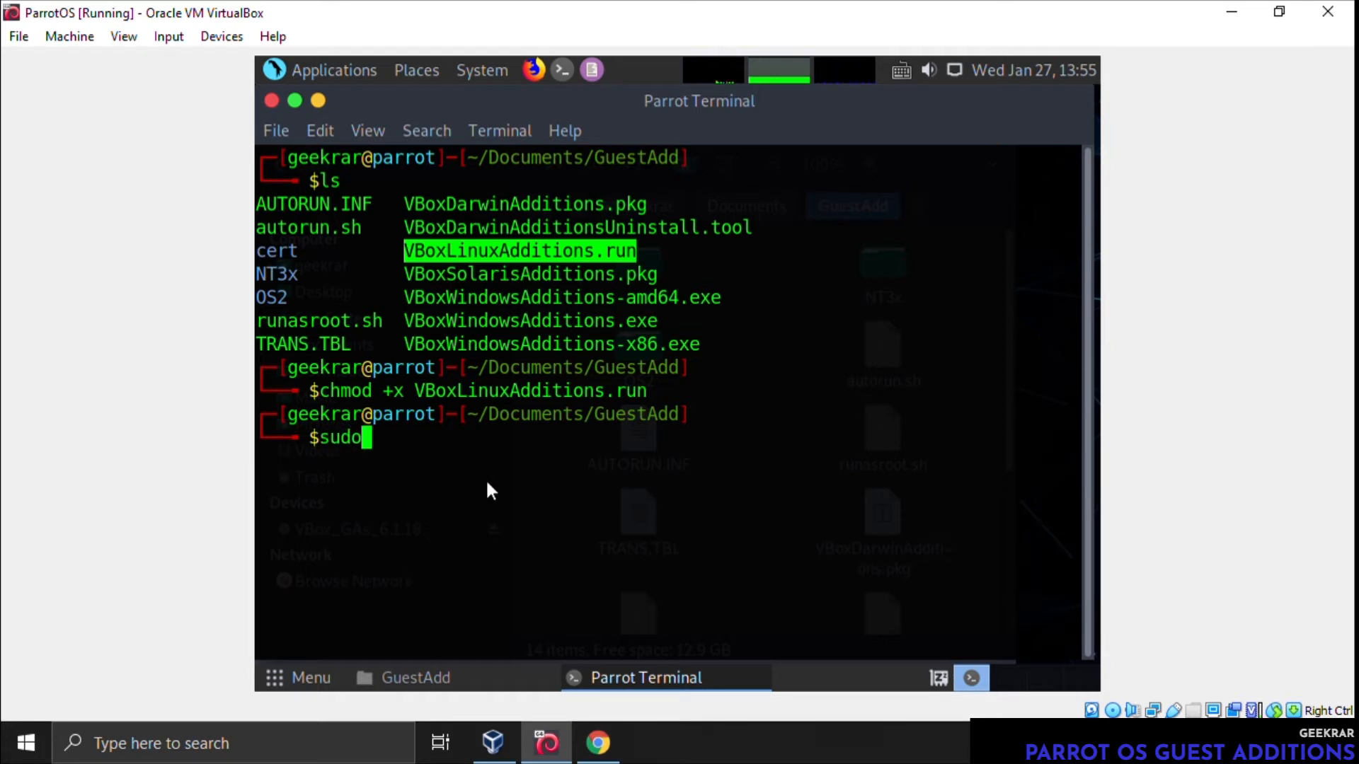
pyautogui.write('sh')
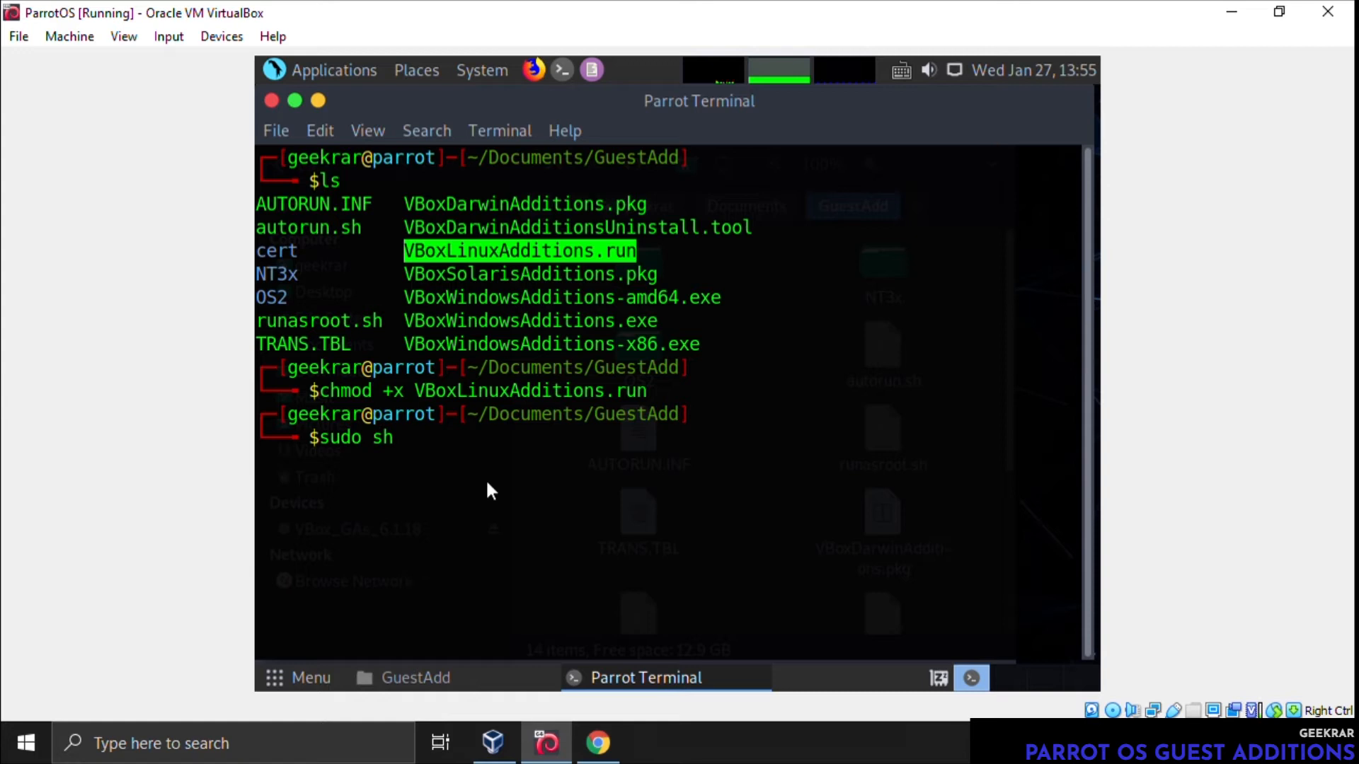
pyautogui.write('.')
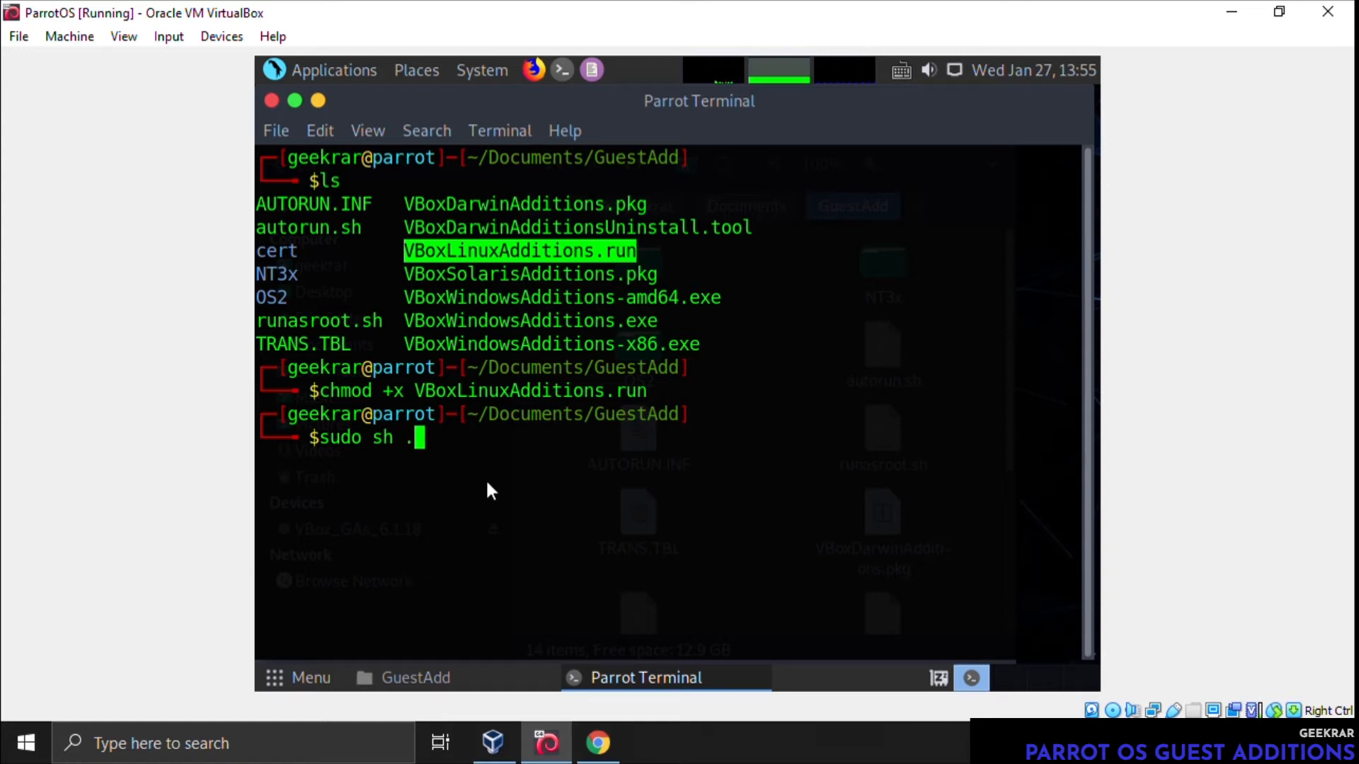
pyautogui.write('/')
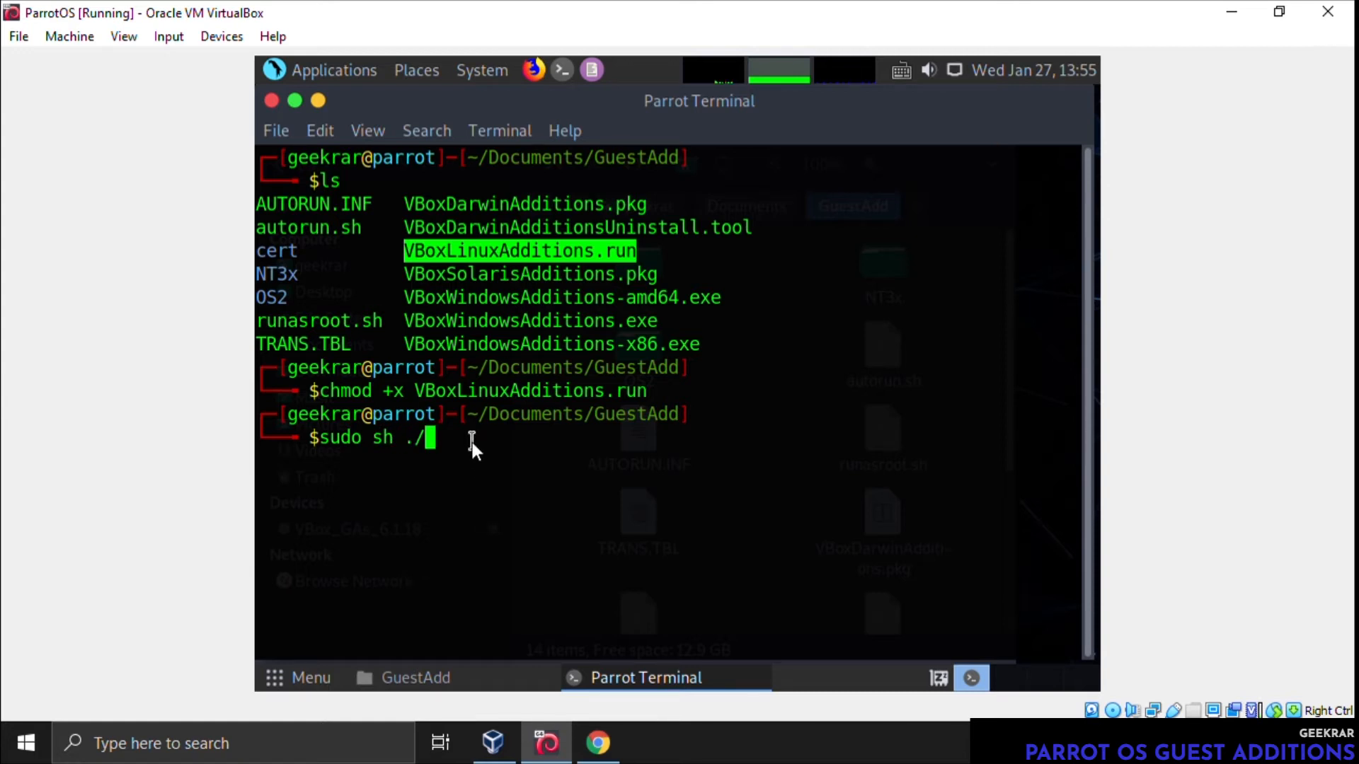
pyautogui.moveTo(534, 364)
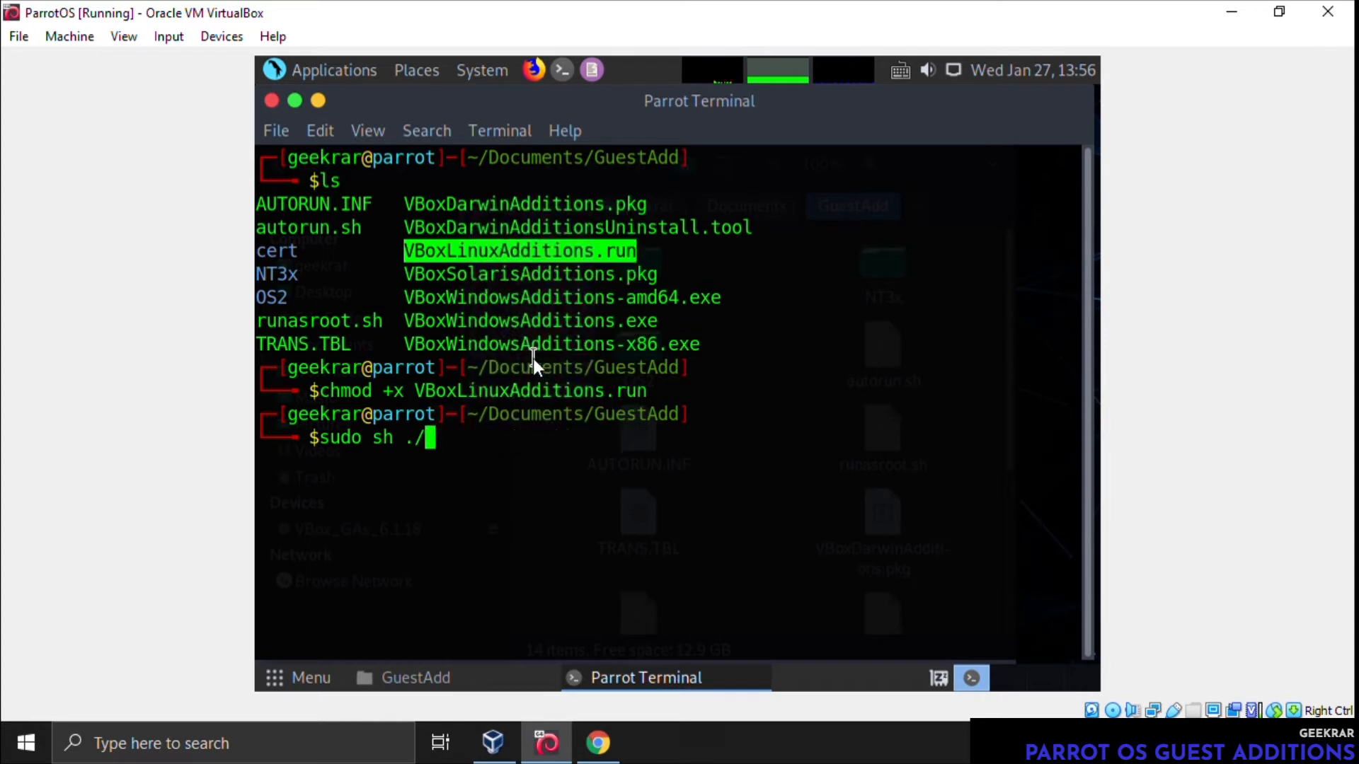
pyautogui.write('VBoxLinuxAdditions.run')
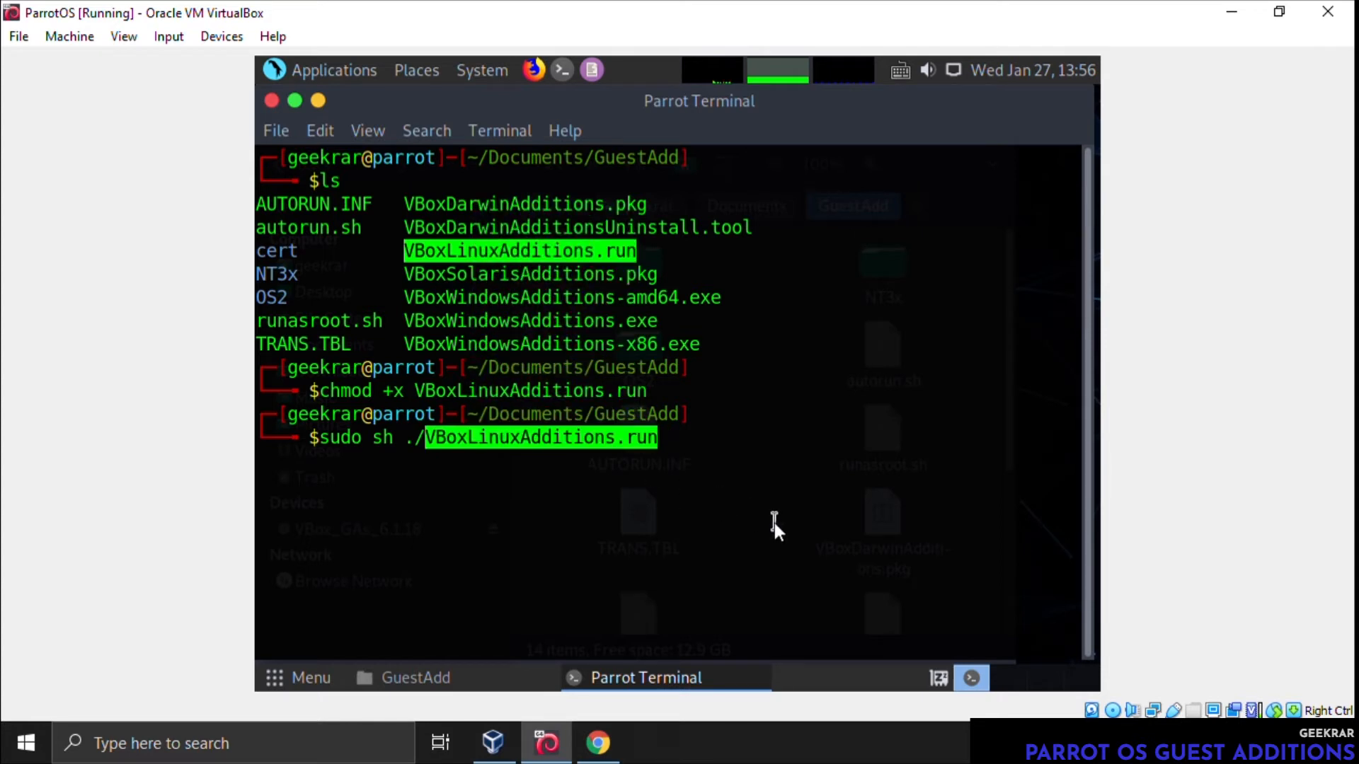
pyautogui.press('Return')
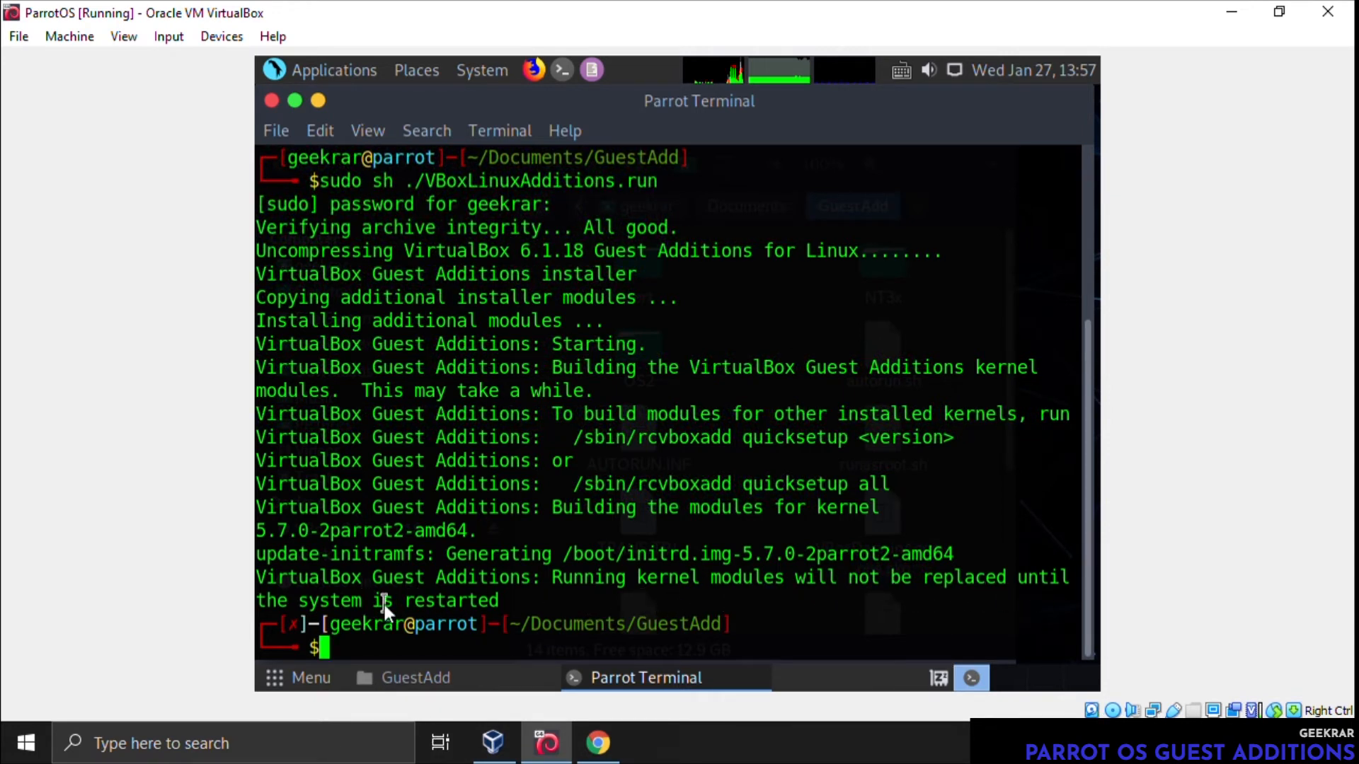
pyautogui.moveTo(1038, 164)
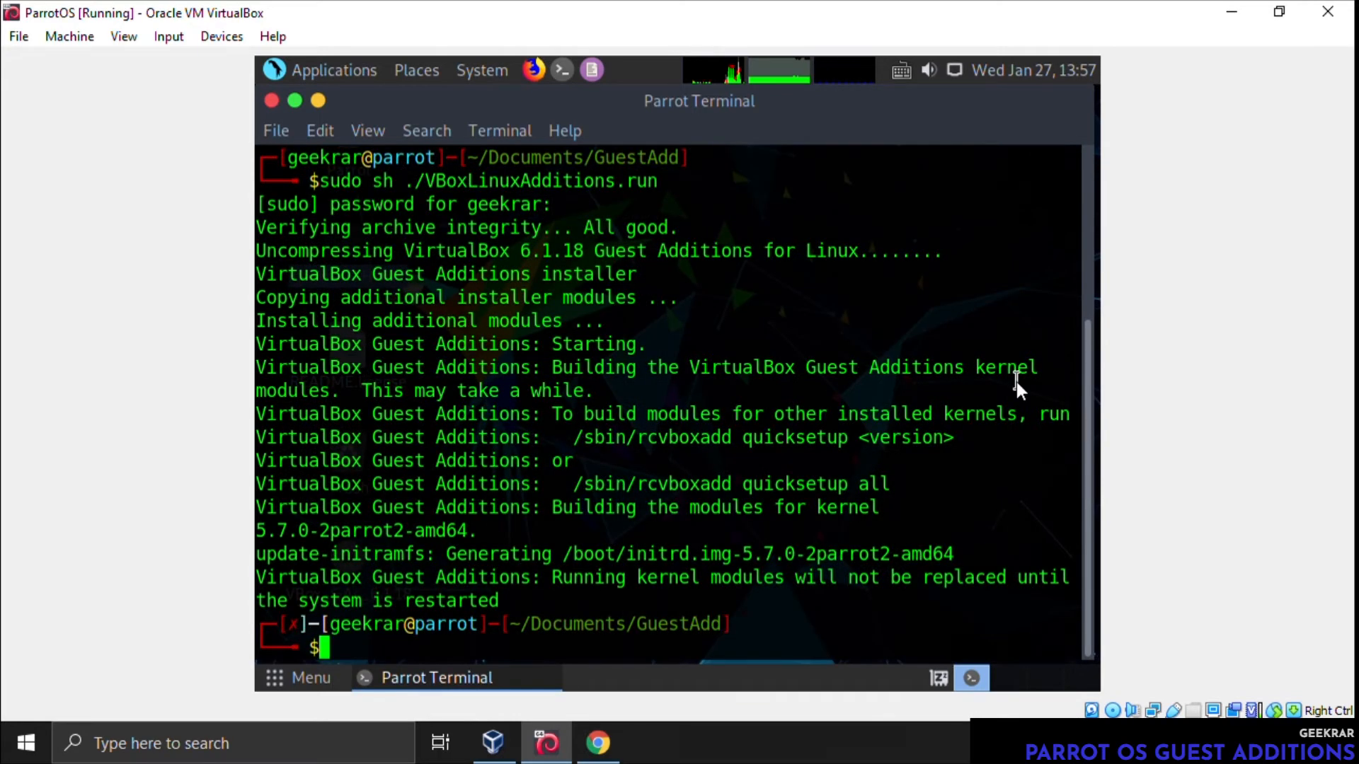
# Reboot the Parrot guest so the new Guest Additions modules take effect
pyautogui.write('reboo')
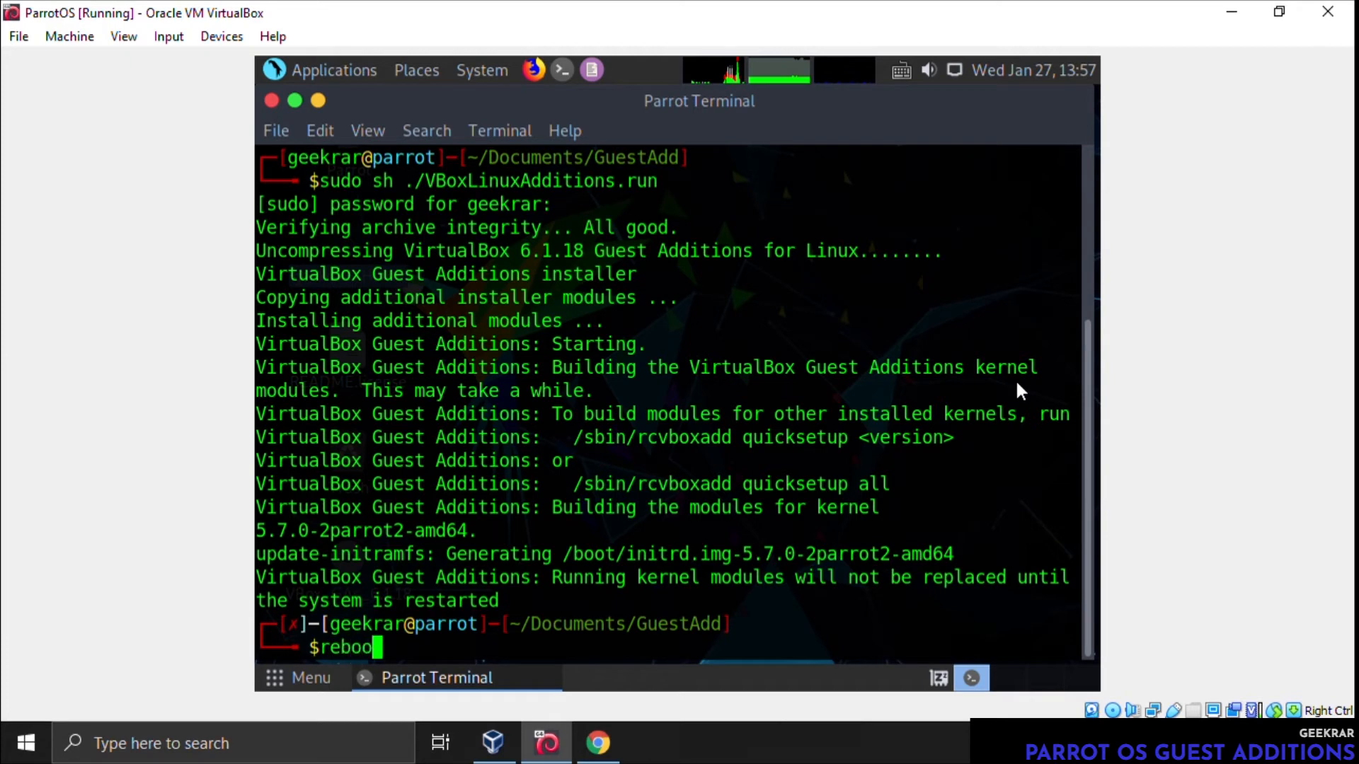
pyautogui.press('Return')
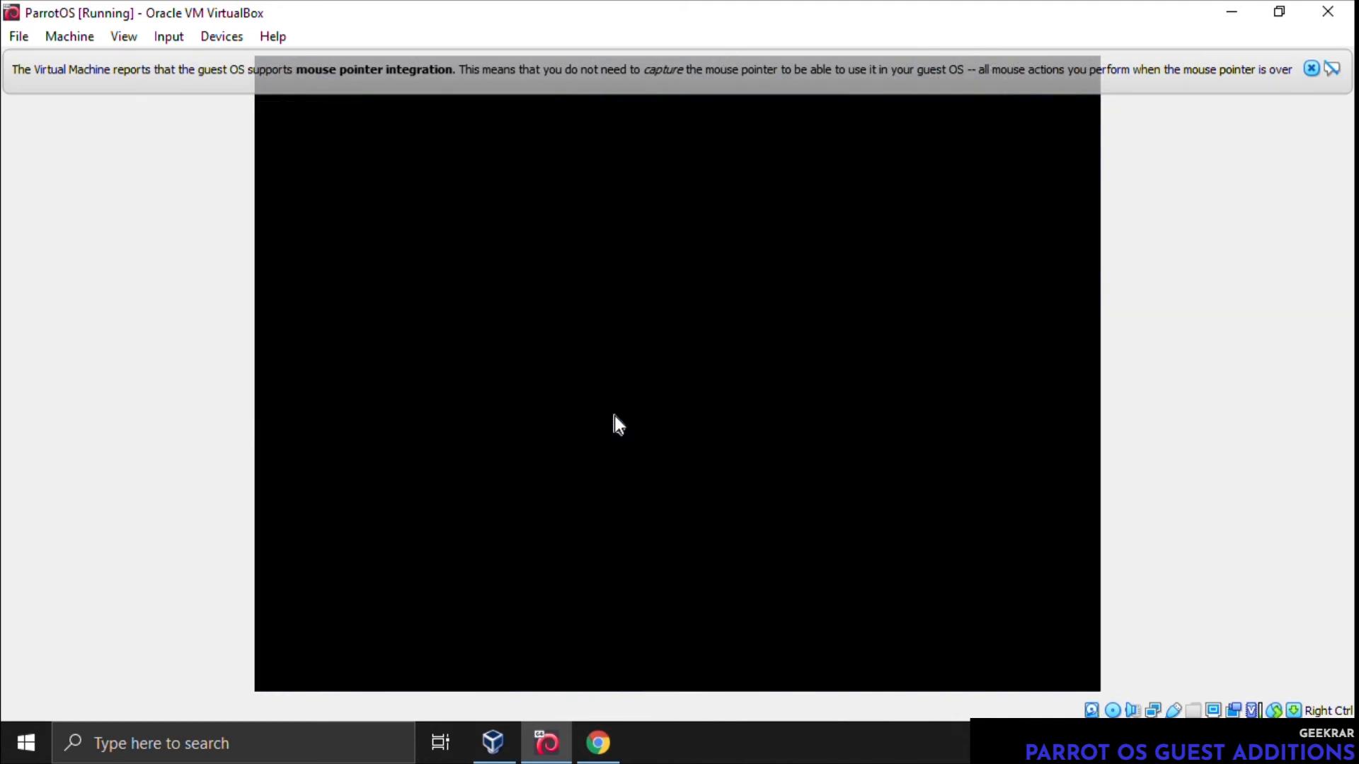
pyautogui.moveTo(623, 427)
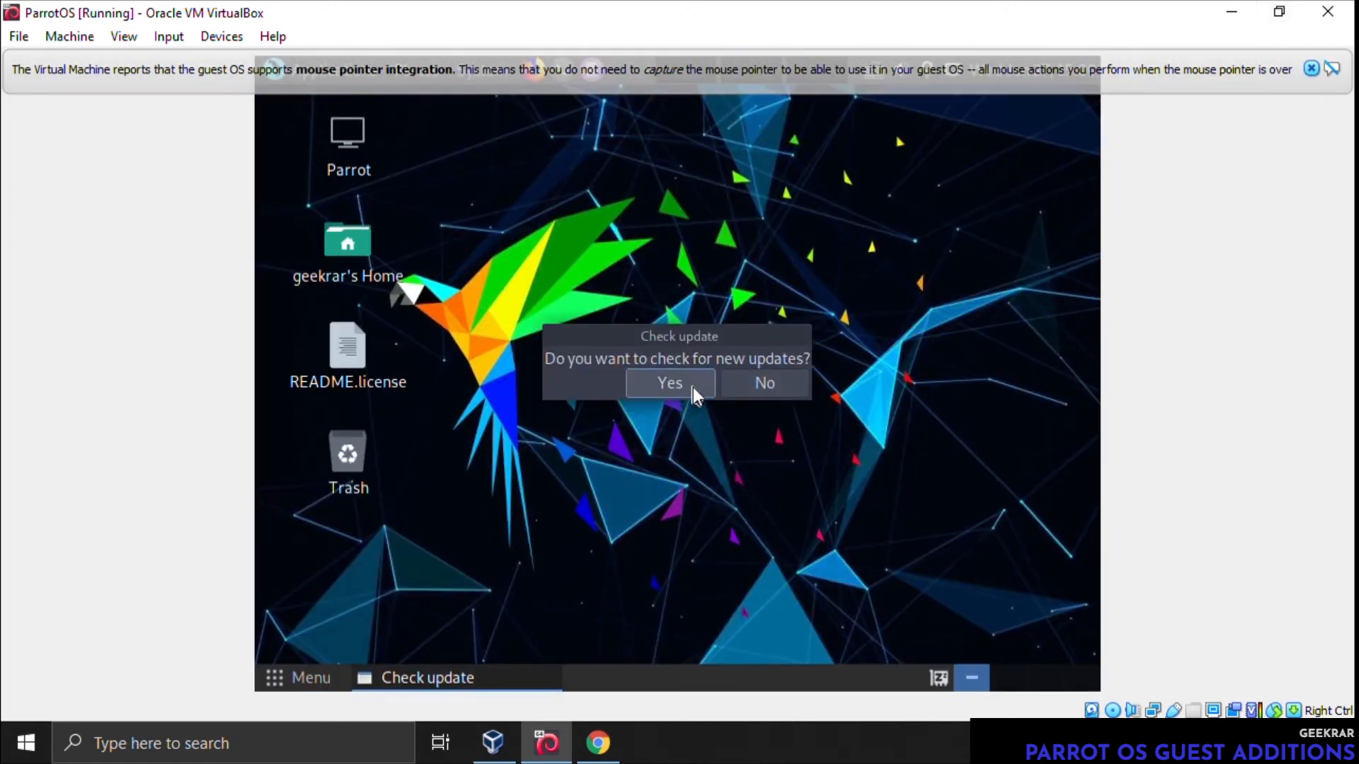
# Dismiss the Check update prompt and maximize the VM window so the desktop auto-resizes
pyautogui.click(669, 384)
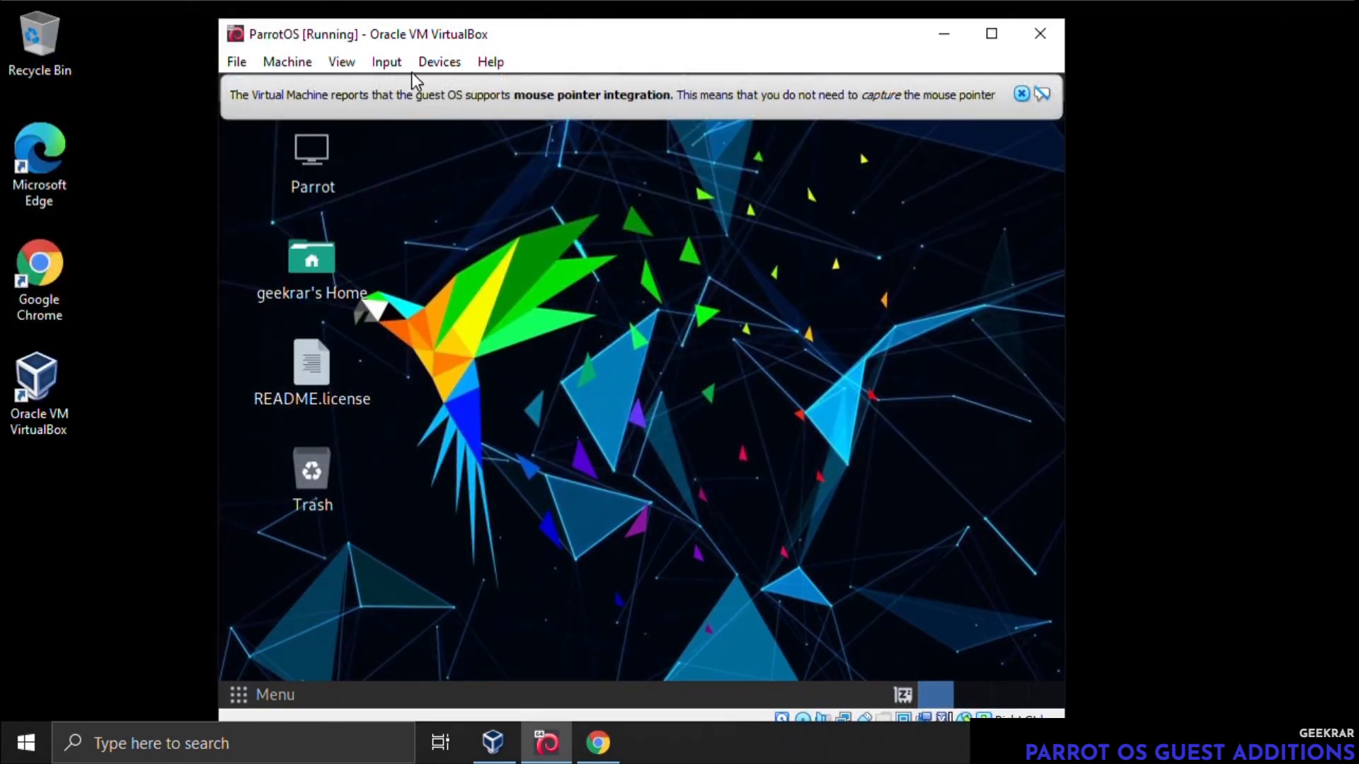
pyautogui.click(991, 34)
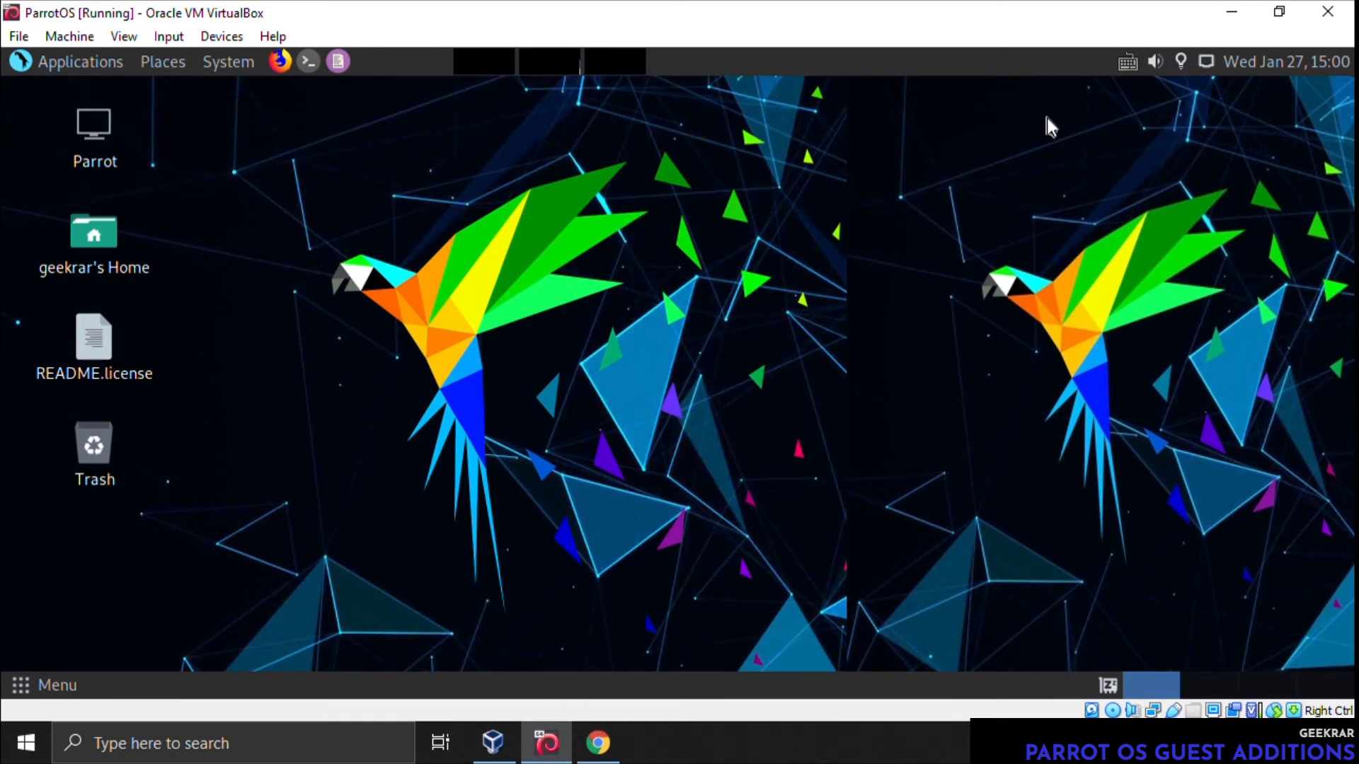
pyautogui.click(1276, 12)
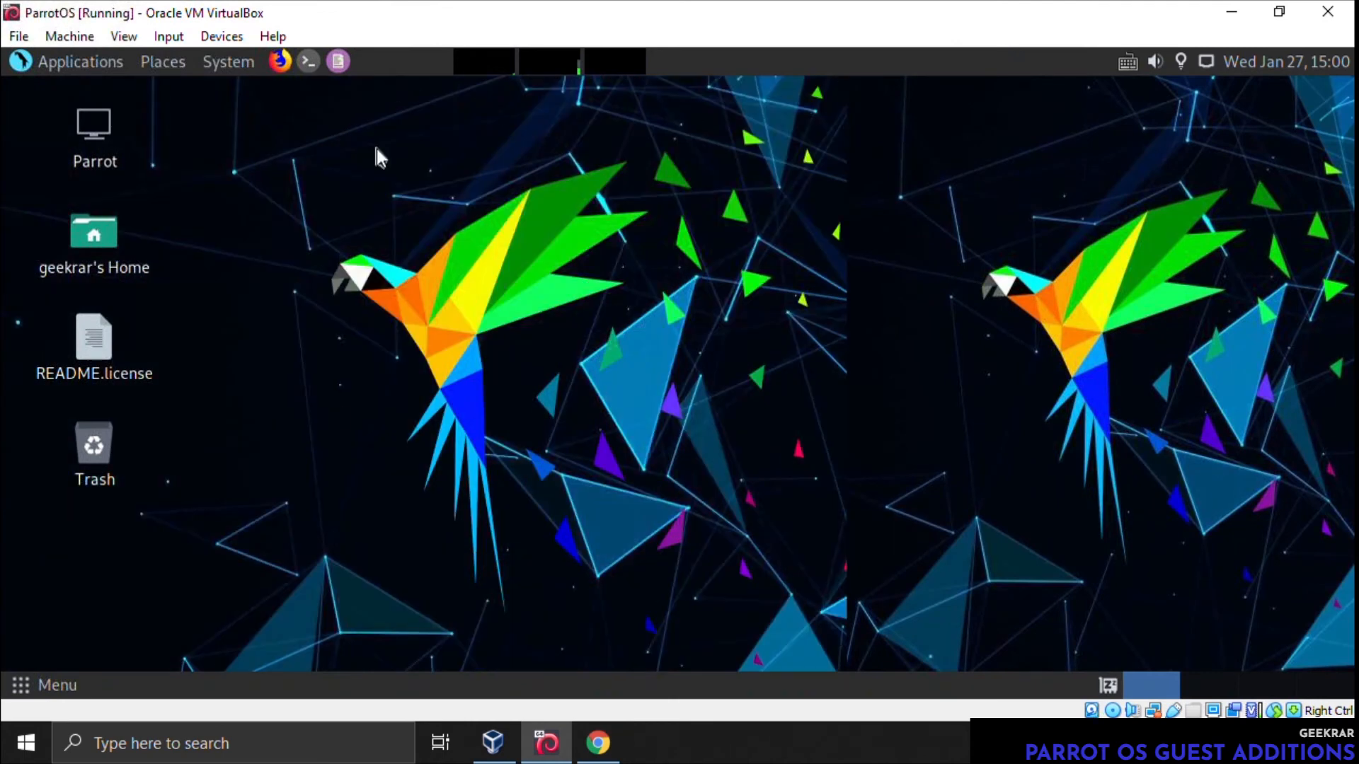
pyautogui.moveTo(191, 215)
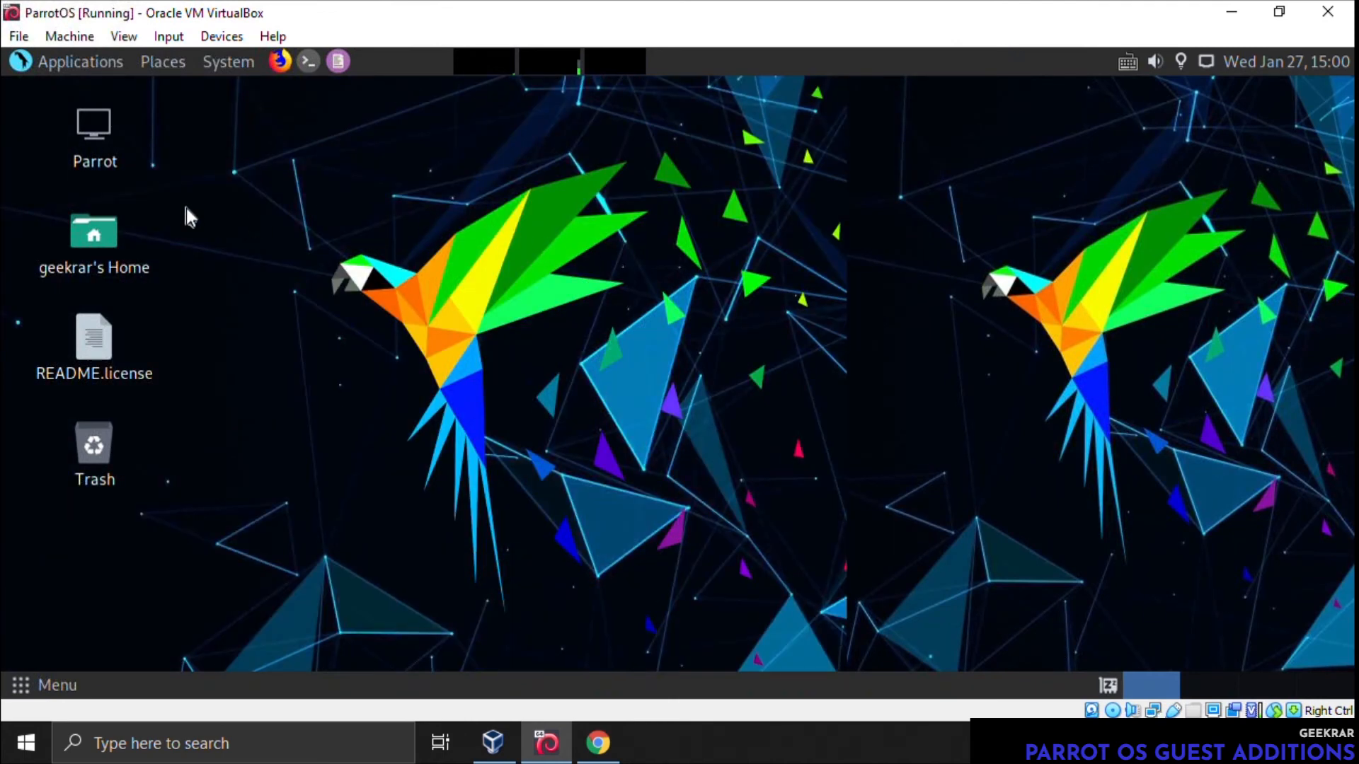
# Set the desktop background to the orange and blue nebula image in Appearance Preferences
pyautogui.rightClick(616, 209)
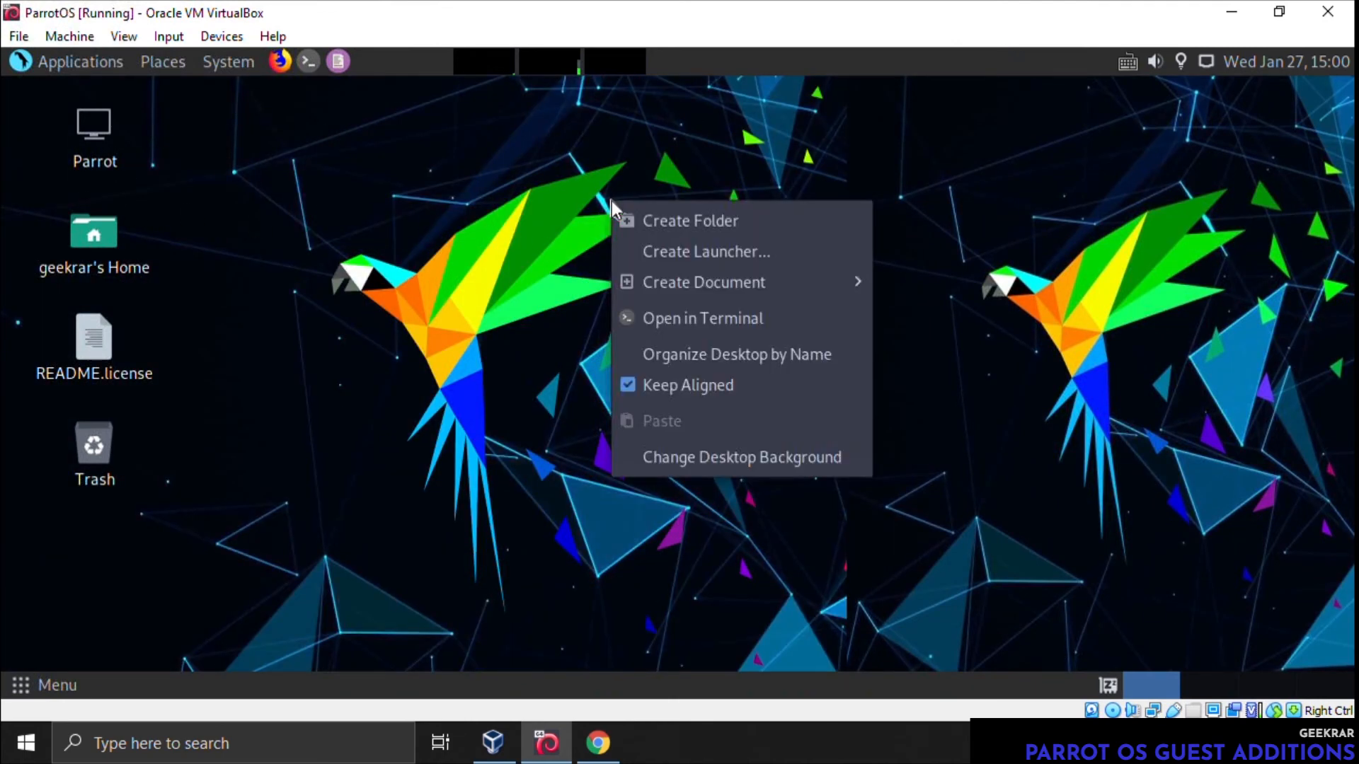
pyautogui.click(728, 461)
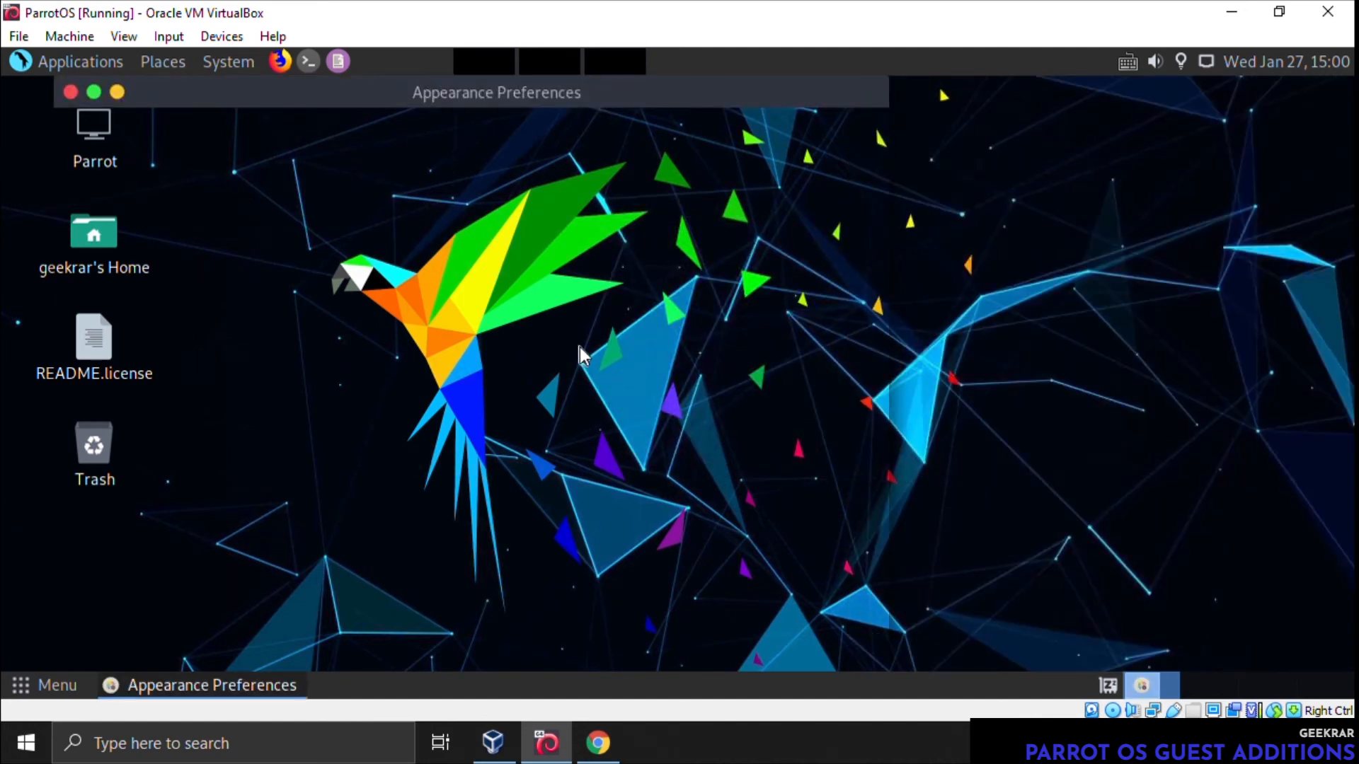
pyautogui.moveTo(571, 321)
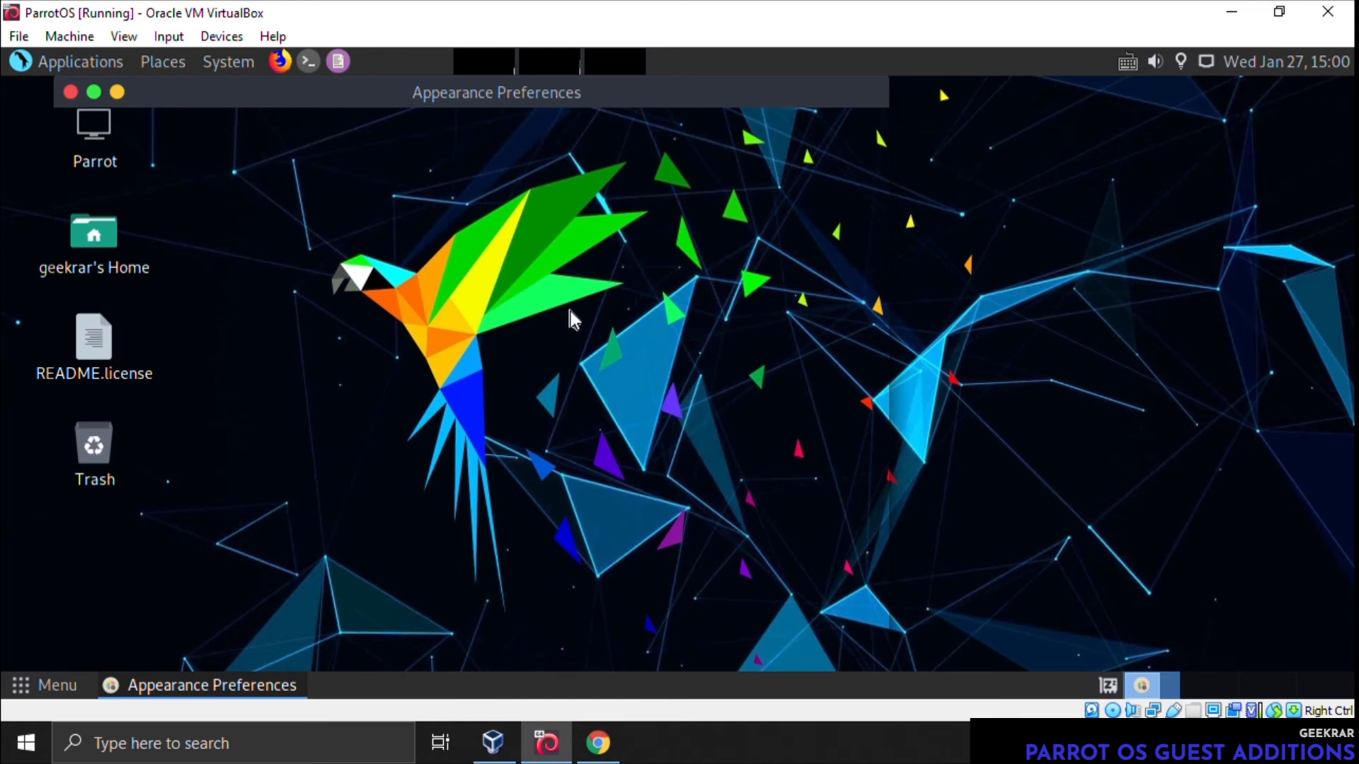
pyautogui.moveTo(497, 92); pyautogui.dragTo(672, 98)
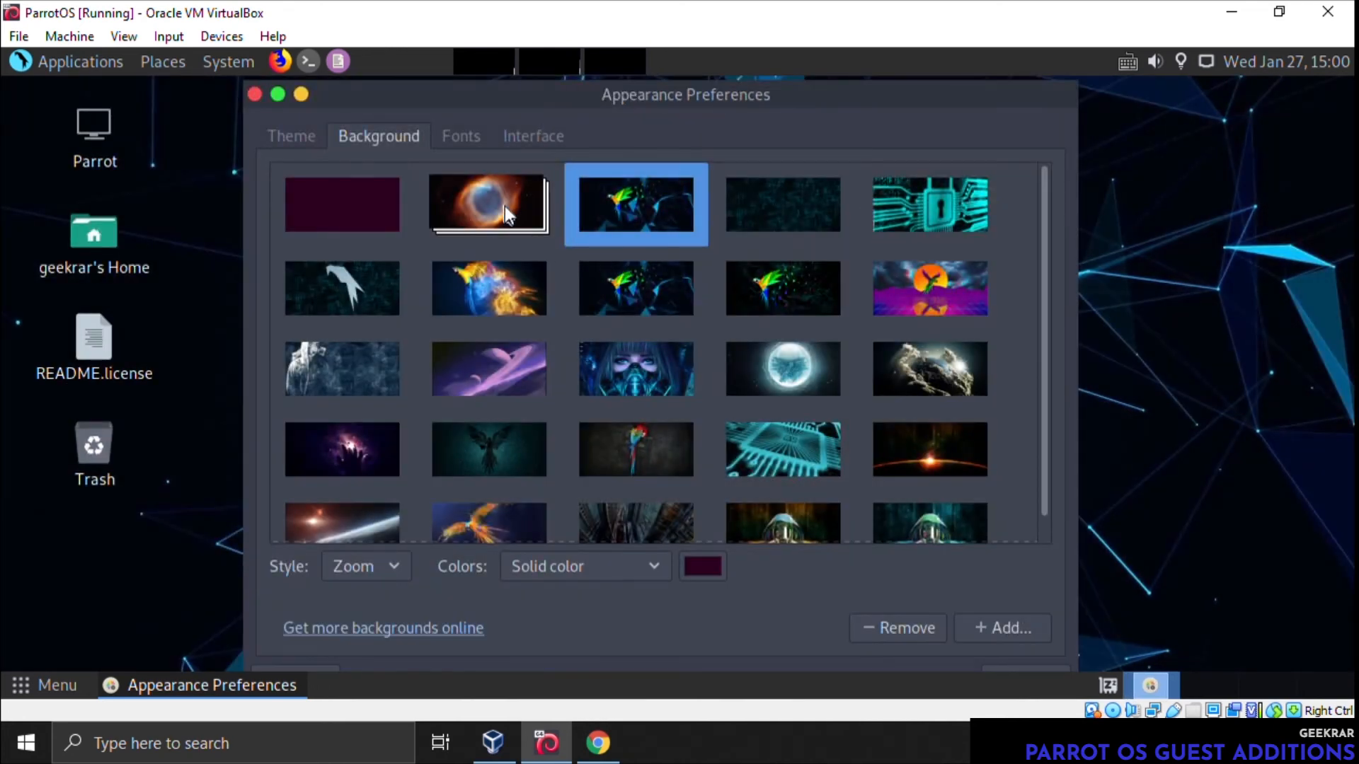
pyautogui.click(488, 204)
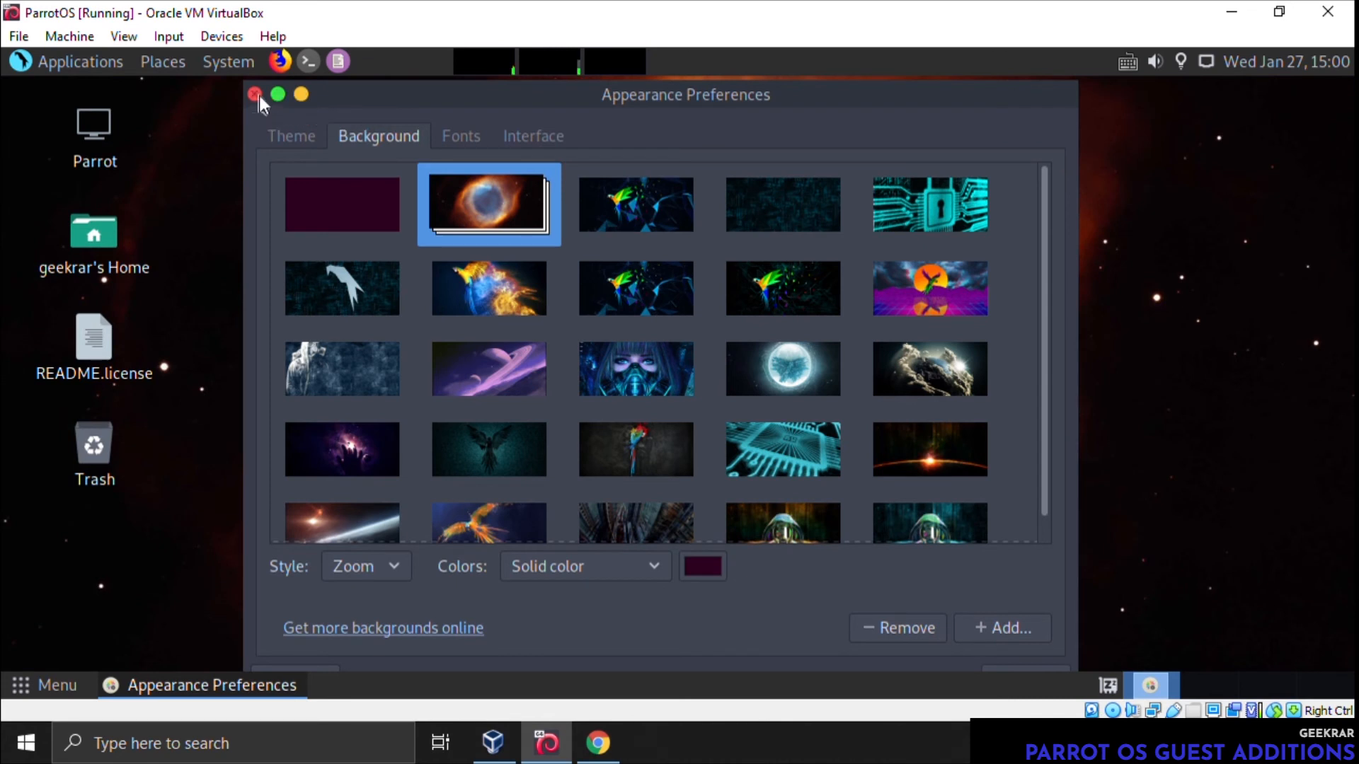
pyautogui.click(255, 94)
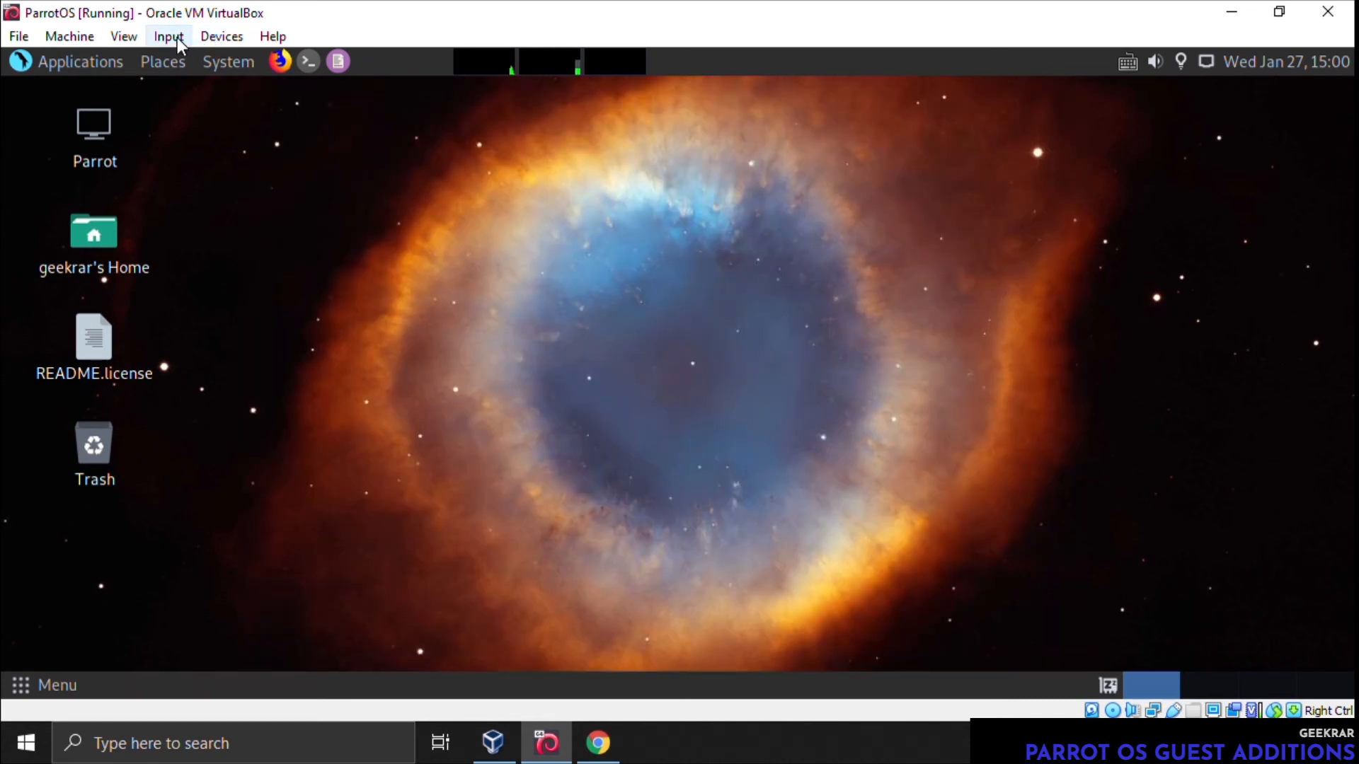
# Switch the Parrot guest to Full-screen Mode, confirm the Switch prompt, and close the home folder window
pyautogui.click(168, 35)
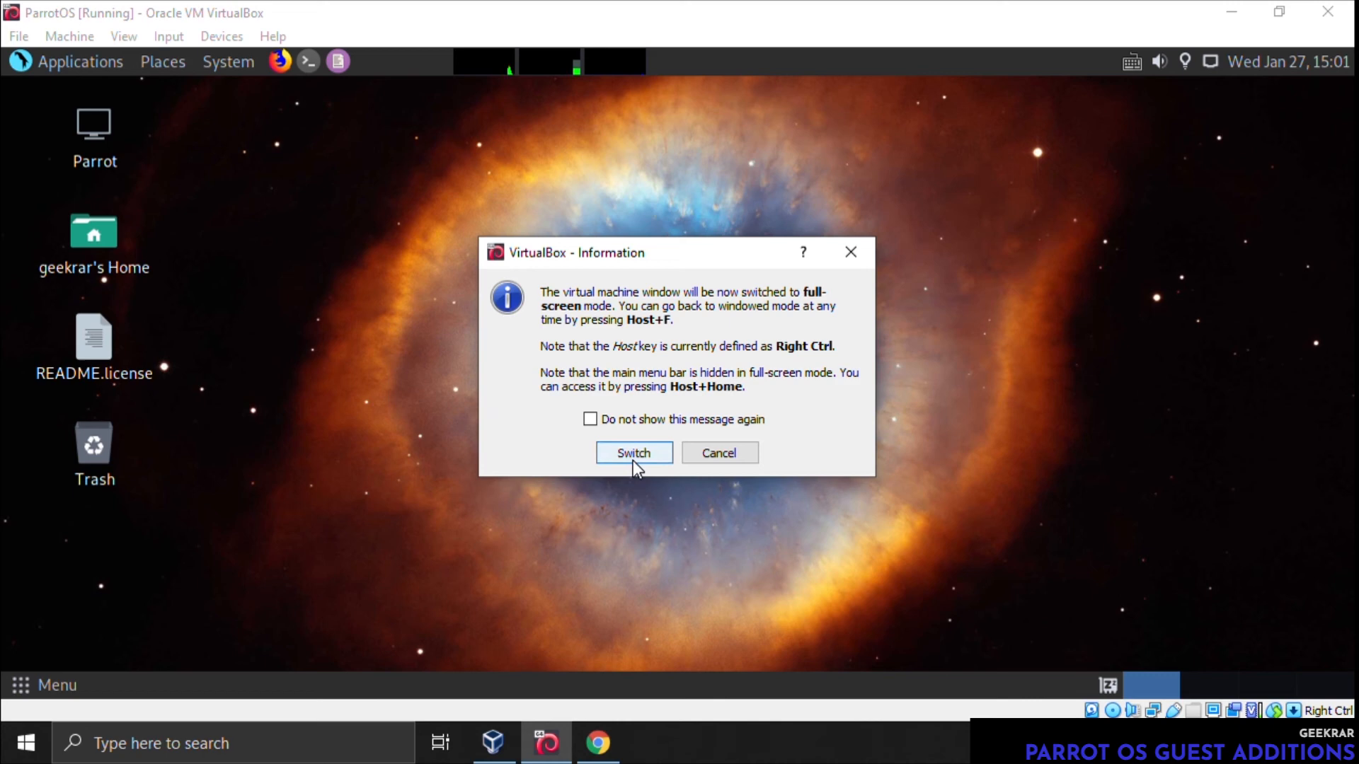
pyautogui.click(632, 453)
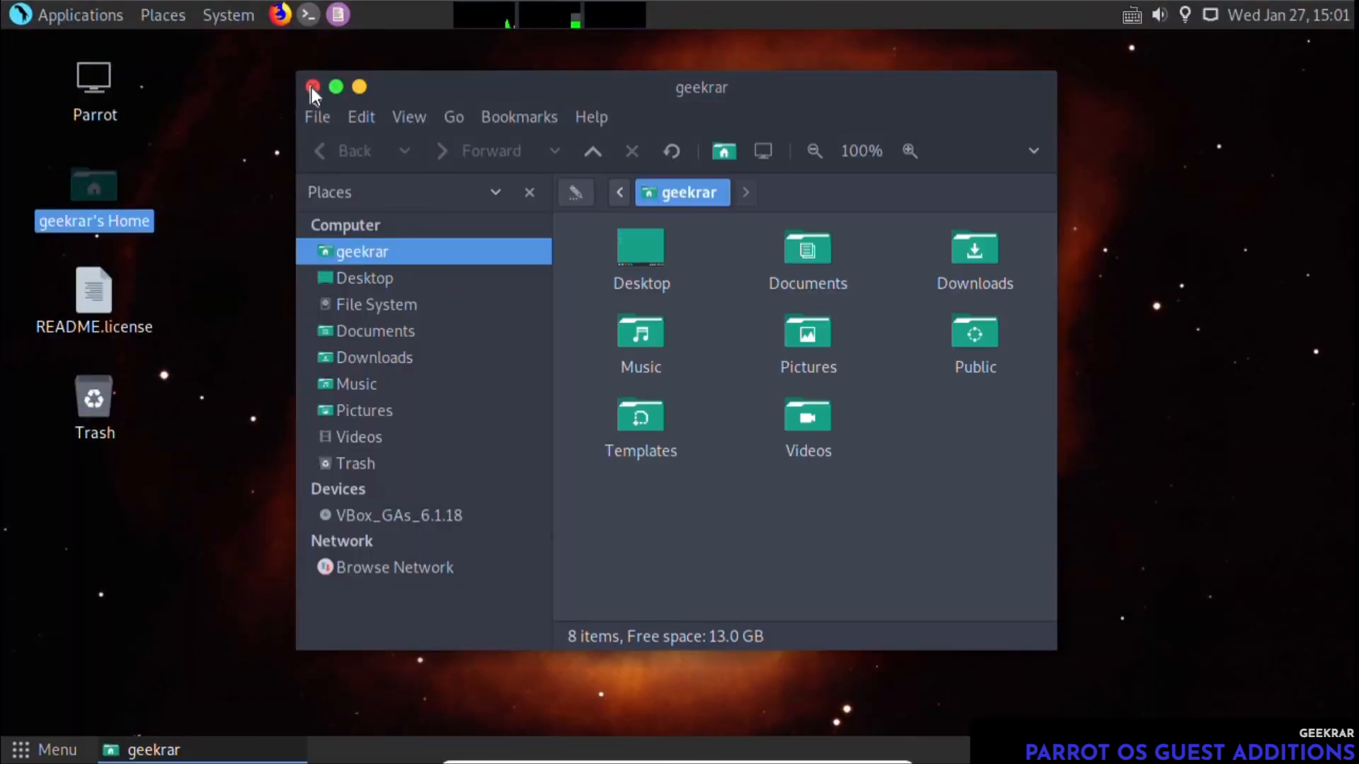
pyautogui.click(312, 86)
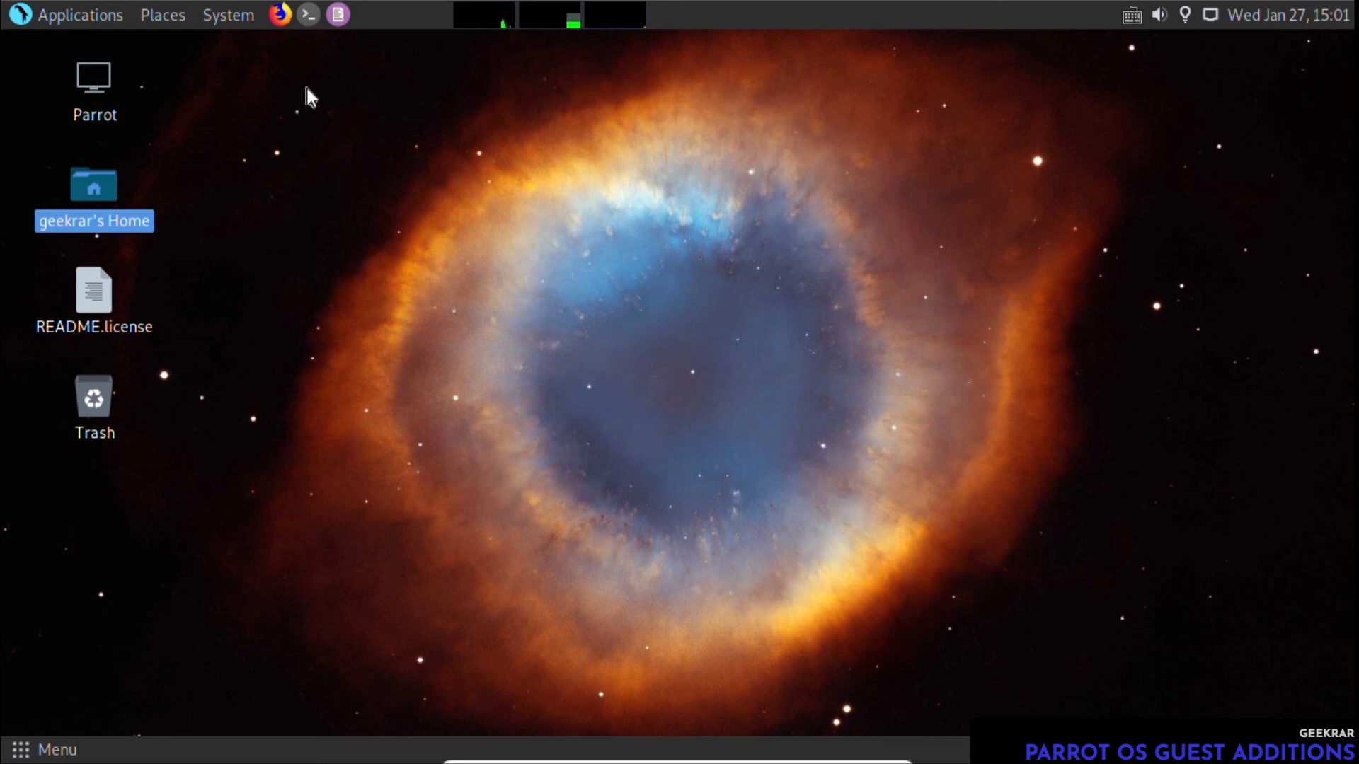
pyautogui.moveTo(706, 290)
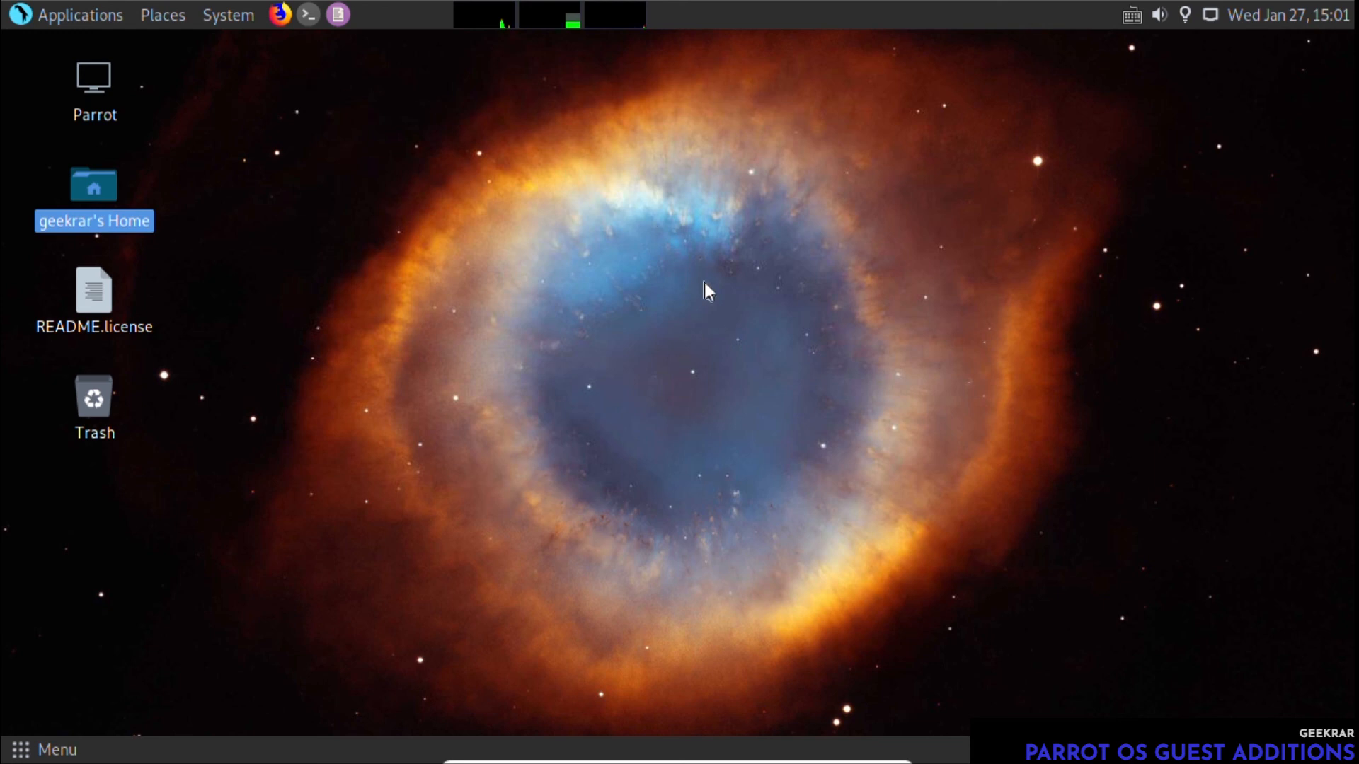
pyautogui.moveTo(79, 24)
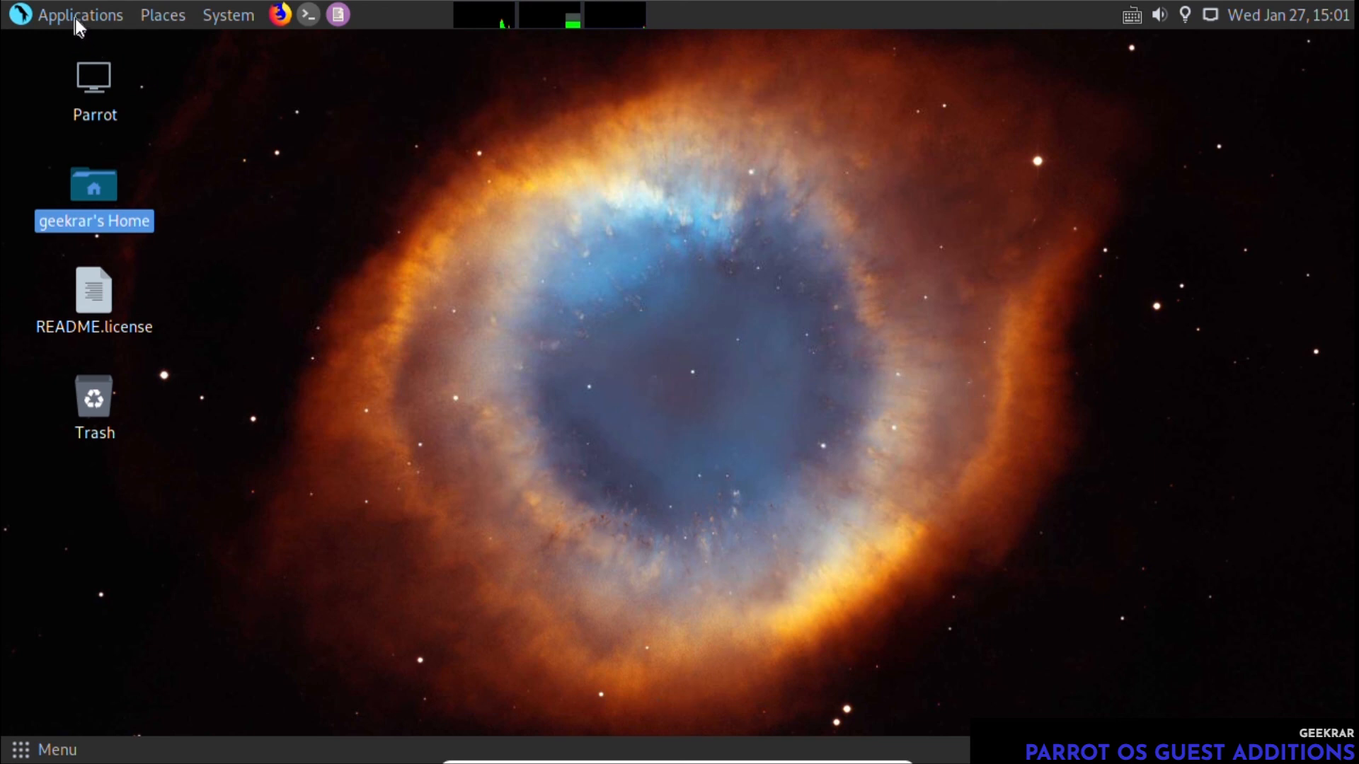
pyautogui.moveTo(227, 14)
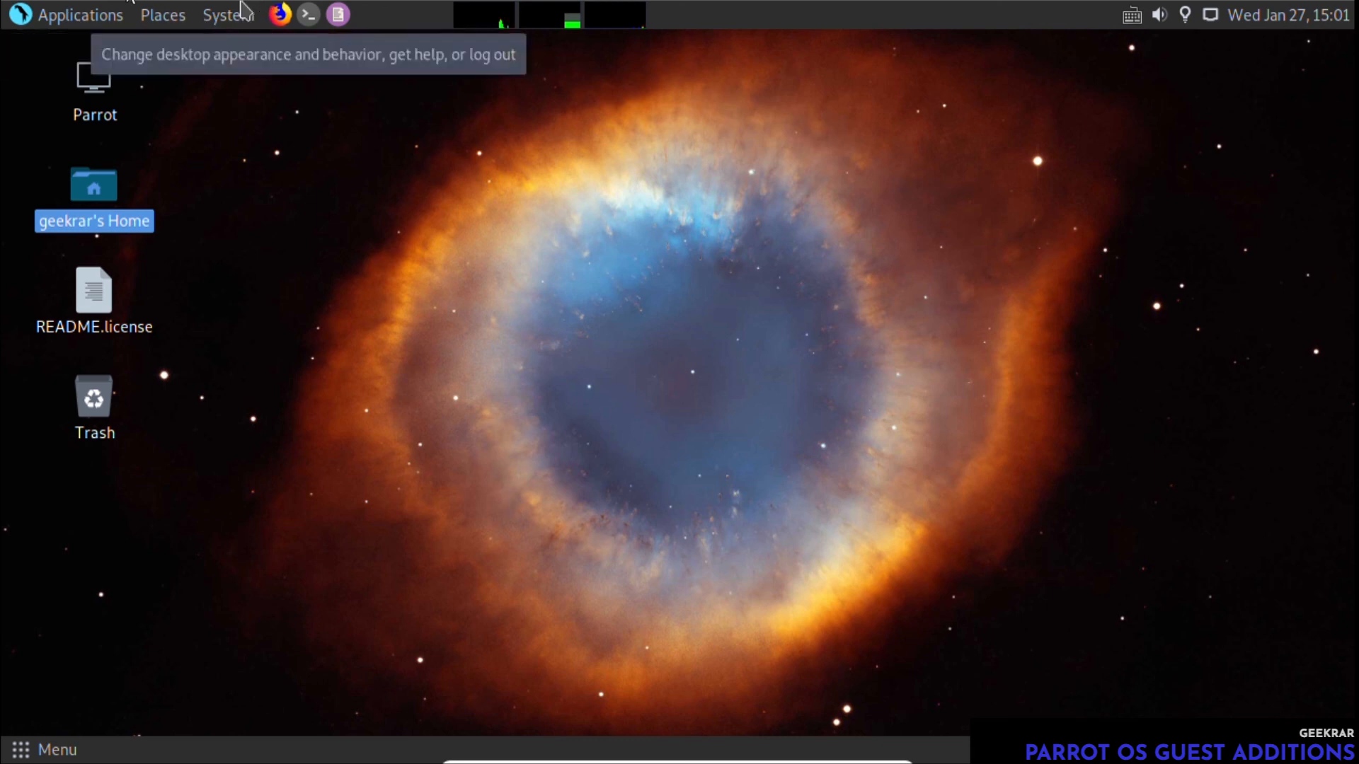